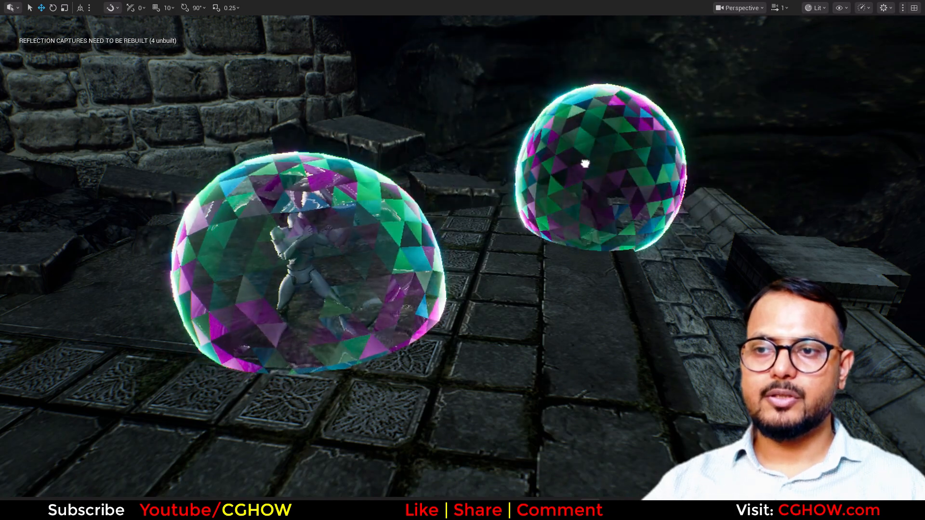
Step: Select the sphere and set polySphere1's Radius to 5 in the Channel Box
{"action": "left_click", "coordinate": [590, 171]}
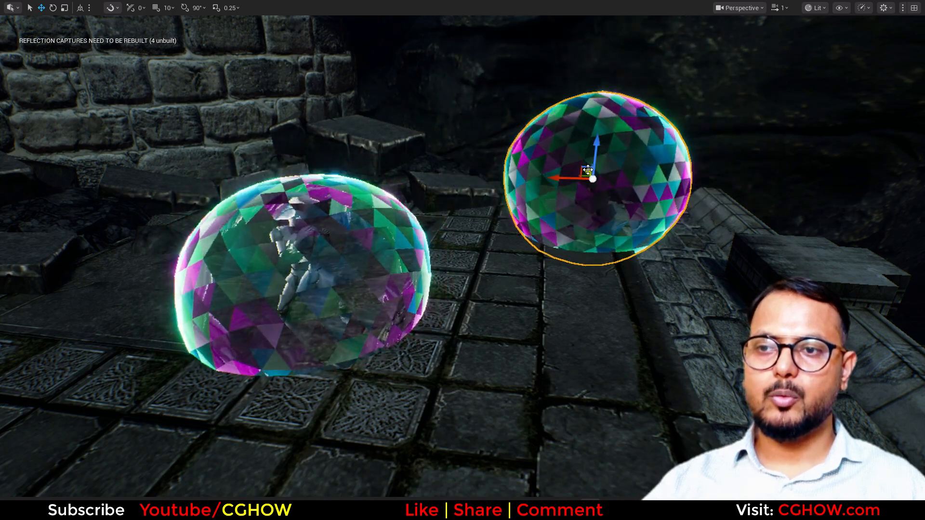
{"action": "left_click_drag", "start_coordinate": [590, 177], "coordinate": [629, 248]}
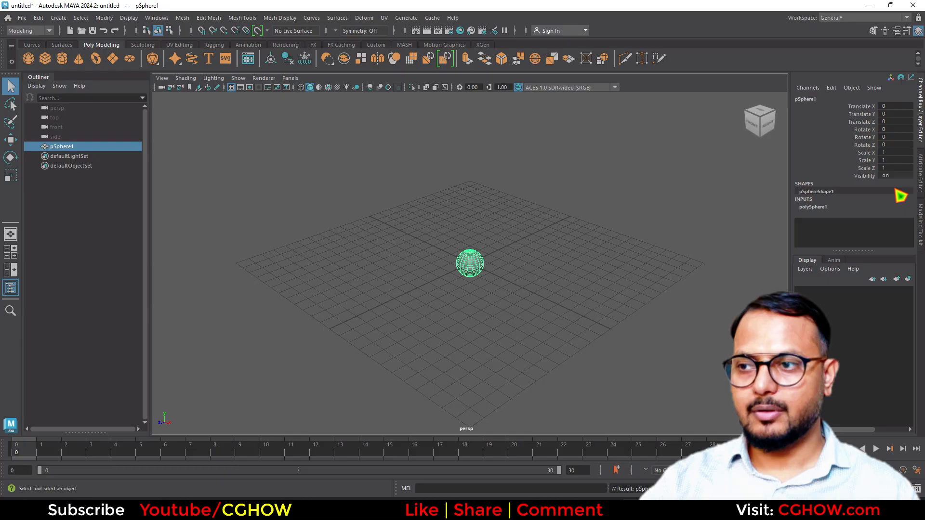
{"action": "left_click", "coordinate": [813, 207]}
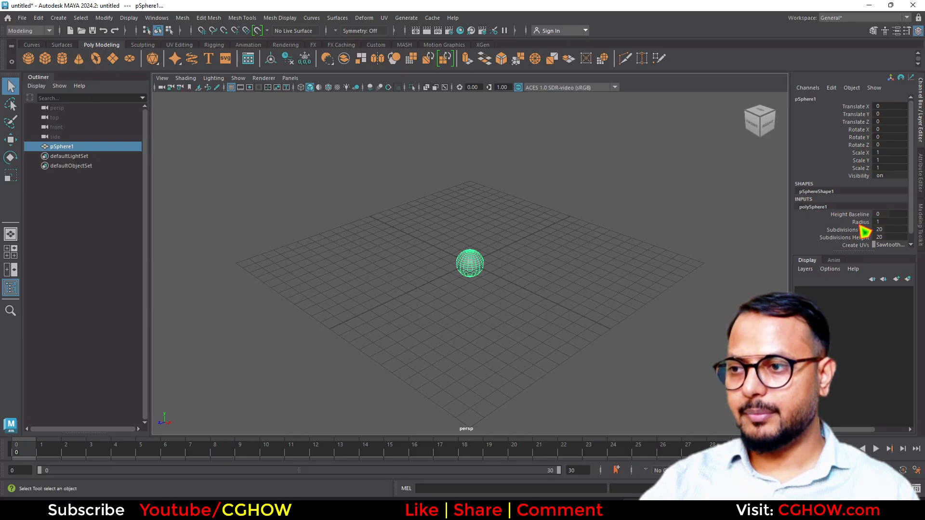
{"action": "left_click", "coordinate": [885, 222]}
{"action": "type", "text": "5"}
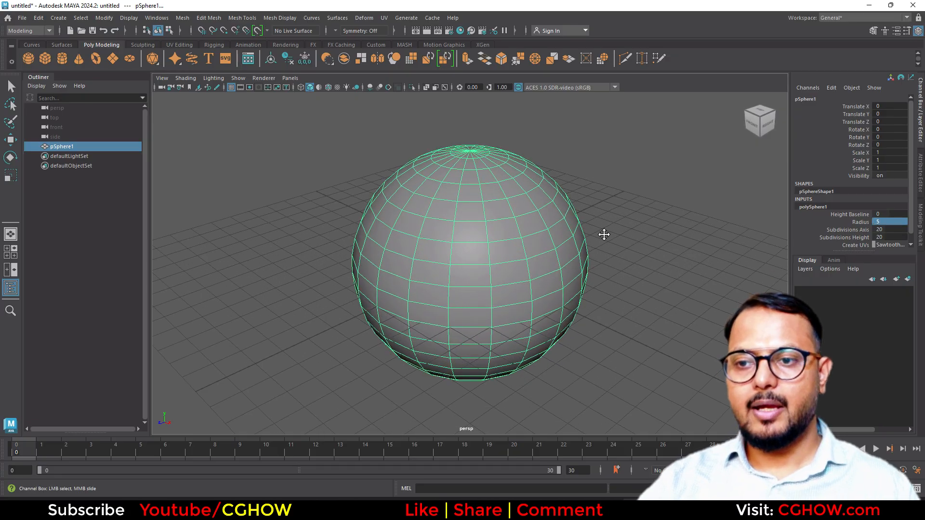
{"action": "left_click_drag", "start_coordinate": [605, 235], "coordinate": [429, 235]}
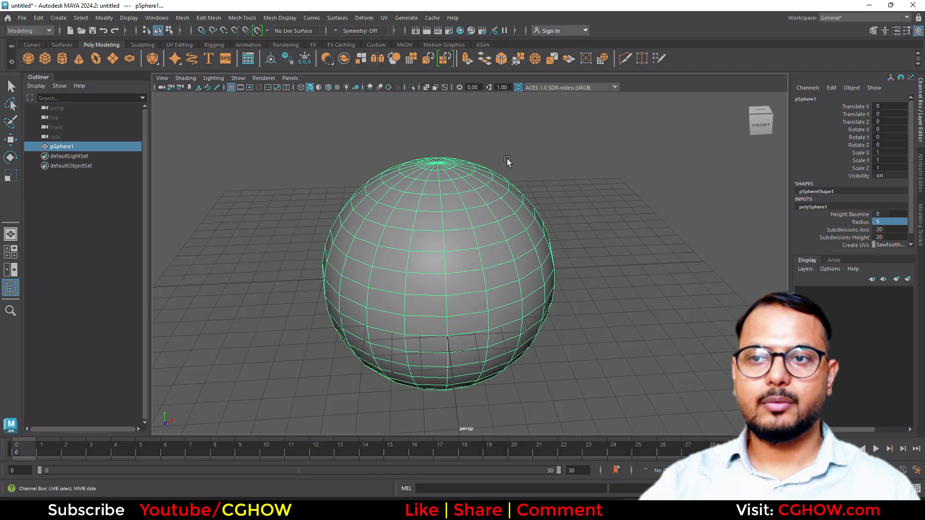
{"action": "left_click", "coordinate": [384, 17]}
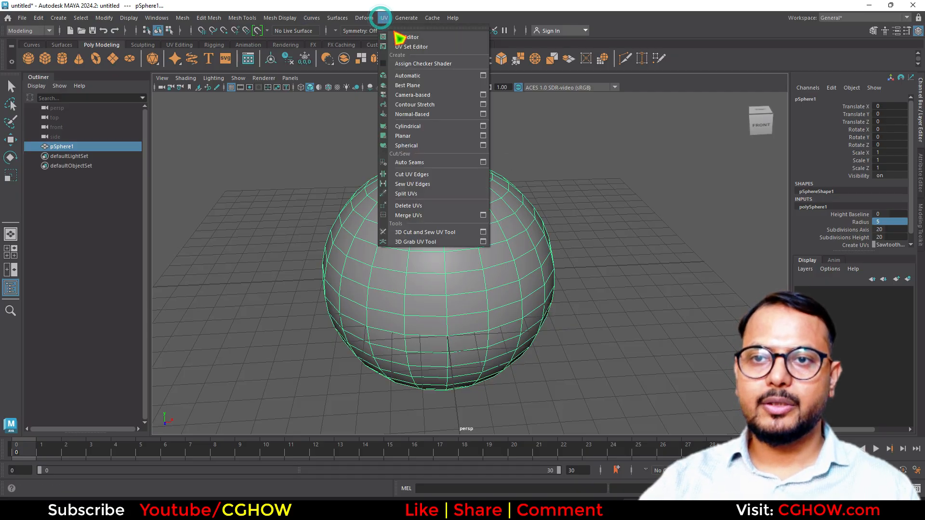
Step: Open the UV Editor, check the UV Sets, and apply automatic UV mapping
{"action": "left_click", "coordinate": [408, 37]}
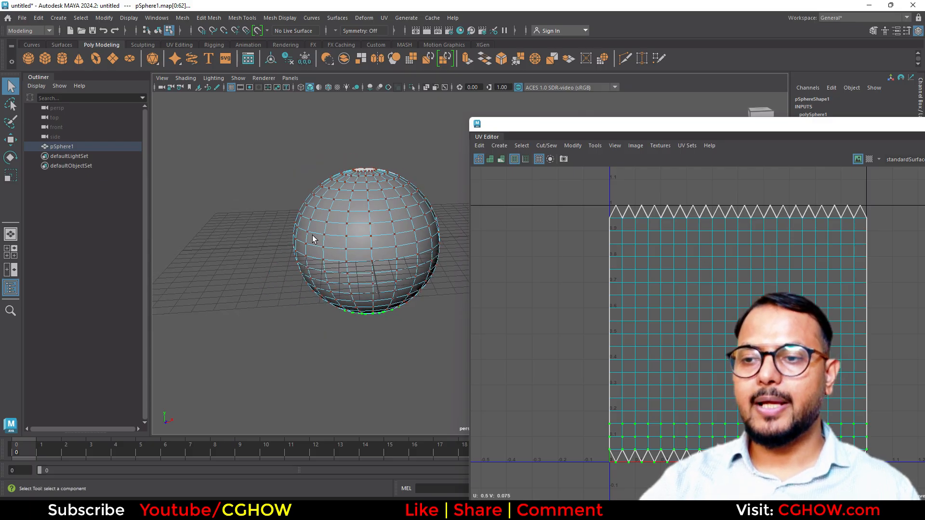
{"action": "left_click", "coordinate": [687, 145]}
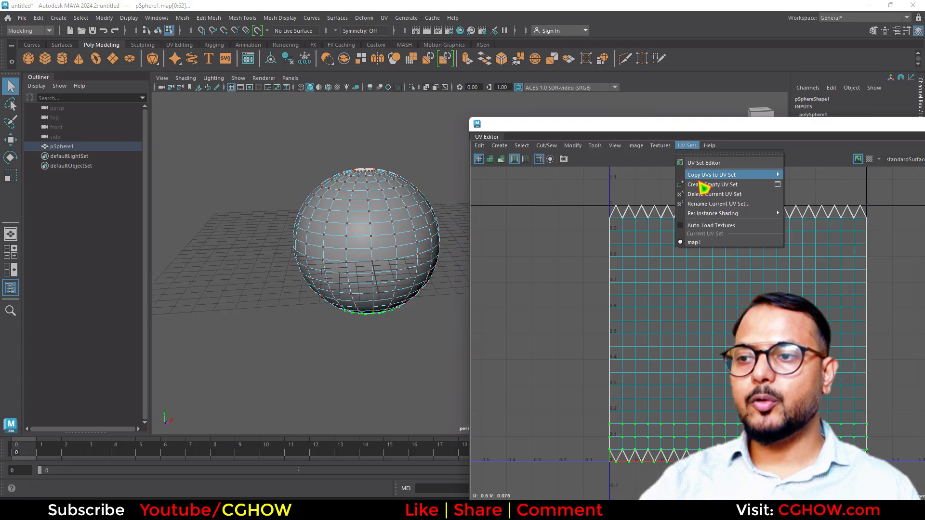
{"action": "mouse_move", "coordinate": [674, 262]}
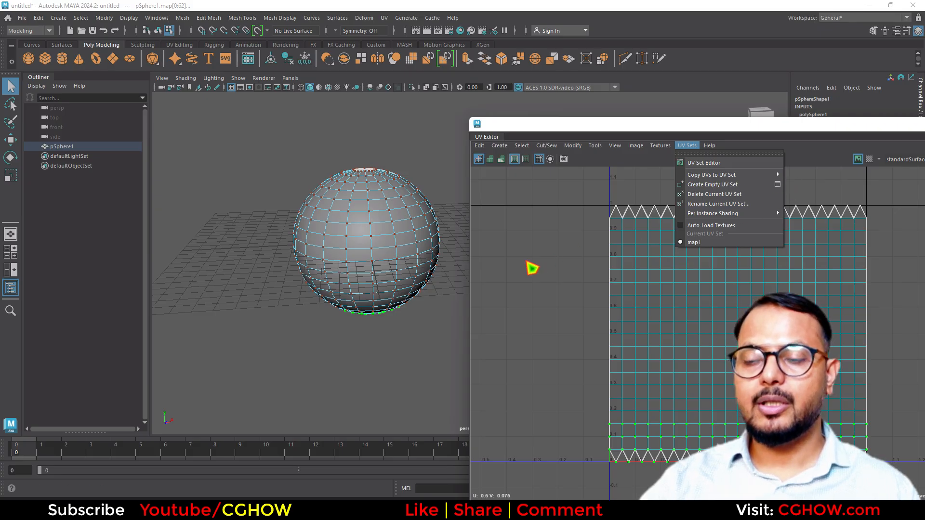
{"action": "right_click", "coordinate": [402, 210]}
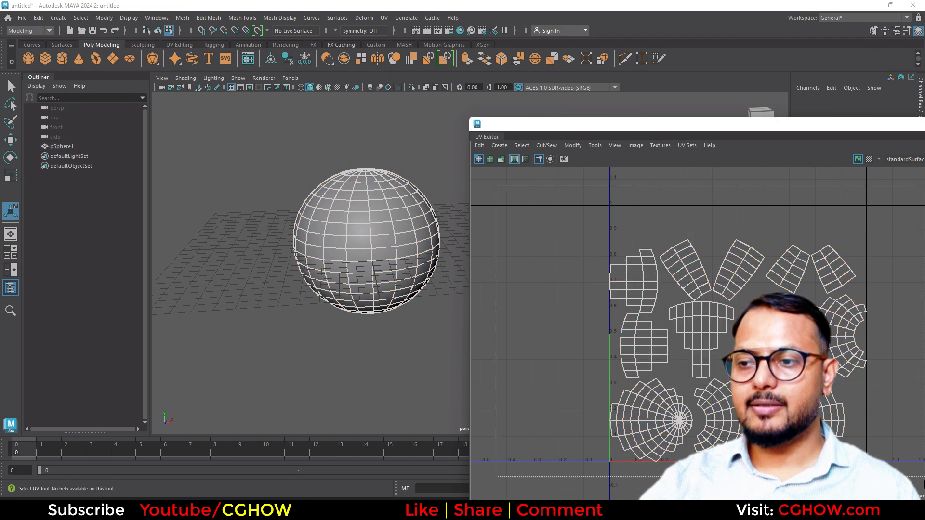
Step: Cut UVs per face and lay out the 400 face shells in 0–1 space
{"action": "left_click", "coordinate": [572, 145]}
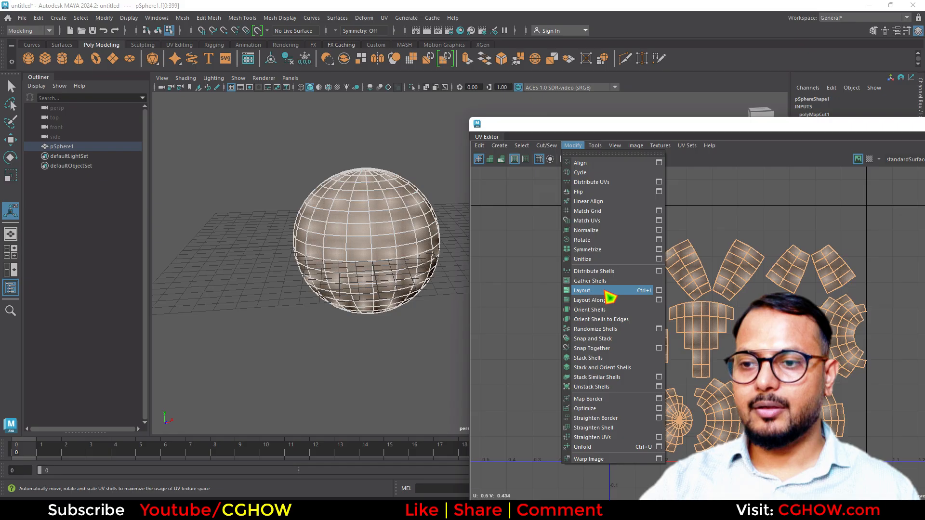
{"action": "left_click", "coordinate": [581, 290]}
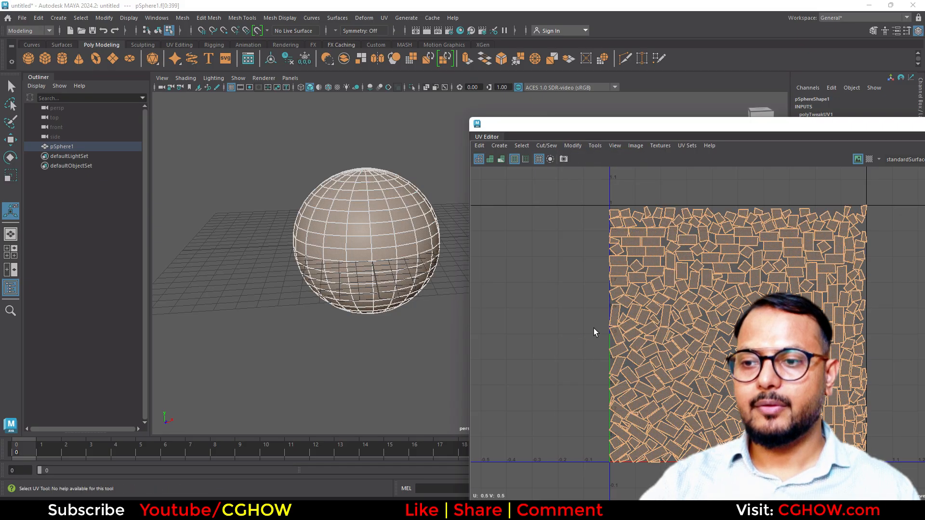
{"action": "left_click", "coordinate": [683, 258]}
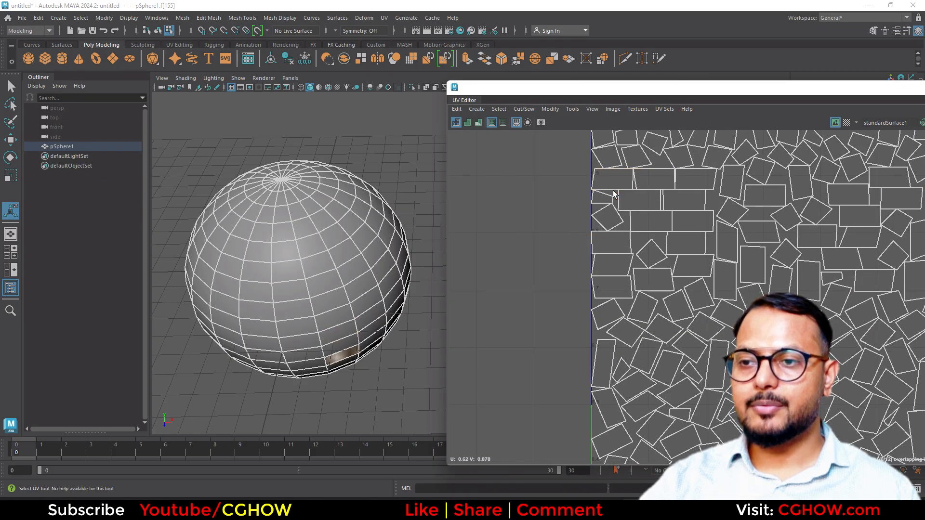
{"action": "mouse_move", "coordinate": [584, 177]}
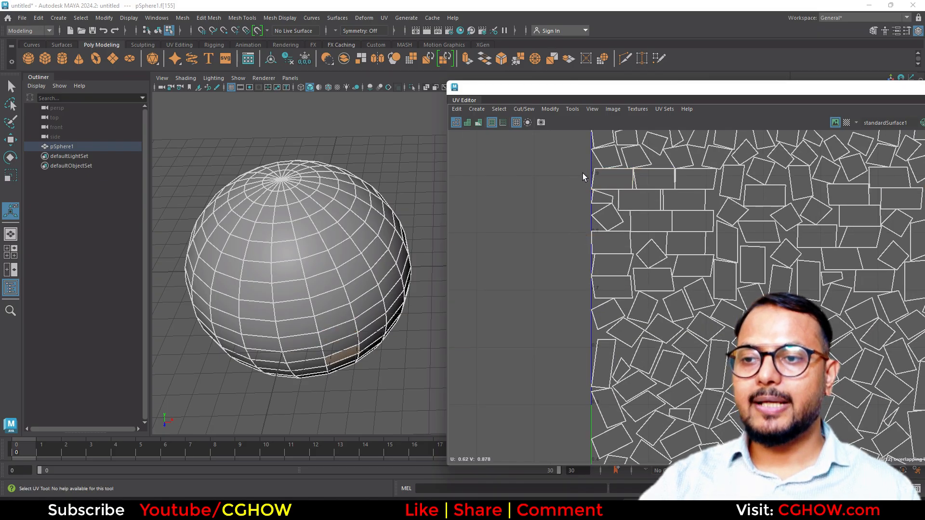
{"action": "left_click", "coordinate": [607, 155]}
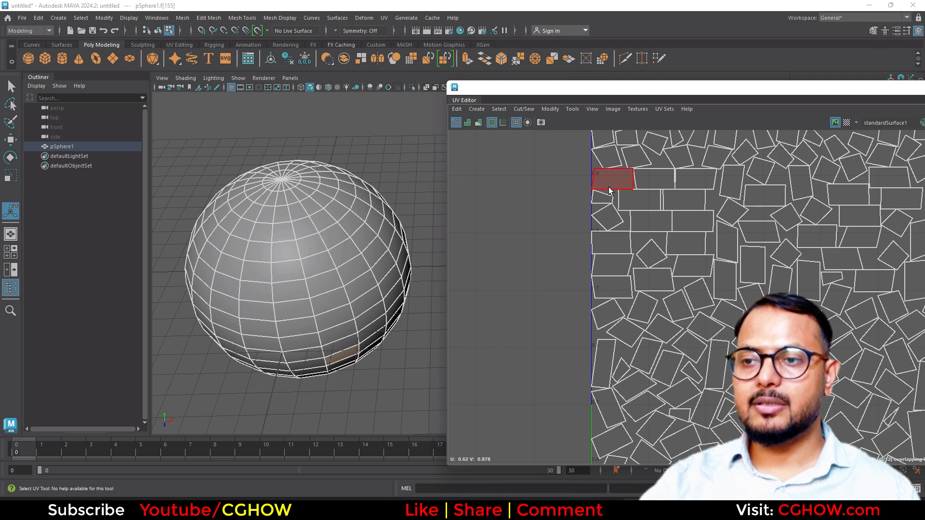
{"action": "left_click", "coordinate": [336, 272]}
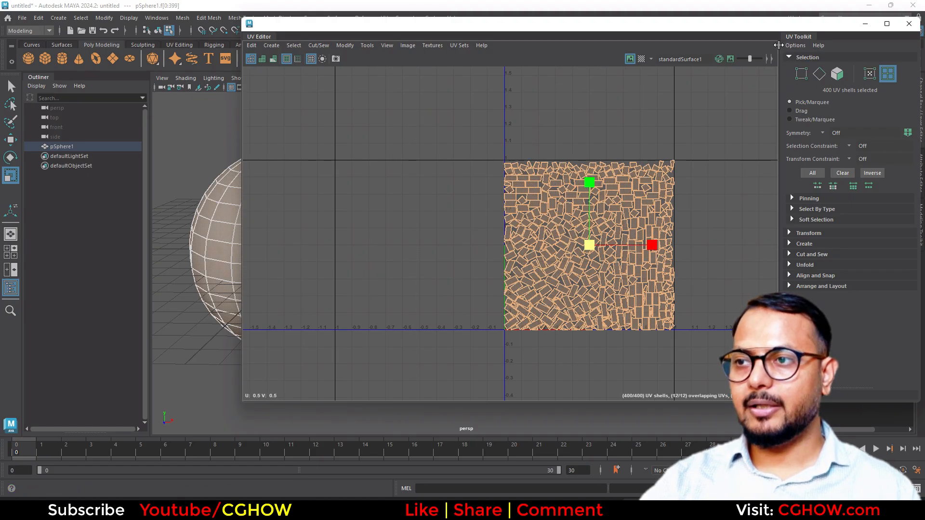
Step: Apply Modify options from the UV Toolkit to the shells and close the UV Editor
{"action": "left_click", "coordinate": [345, 45]}
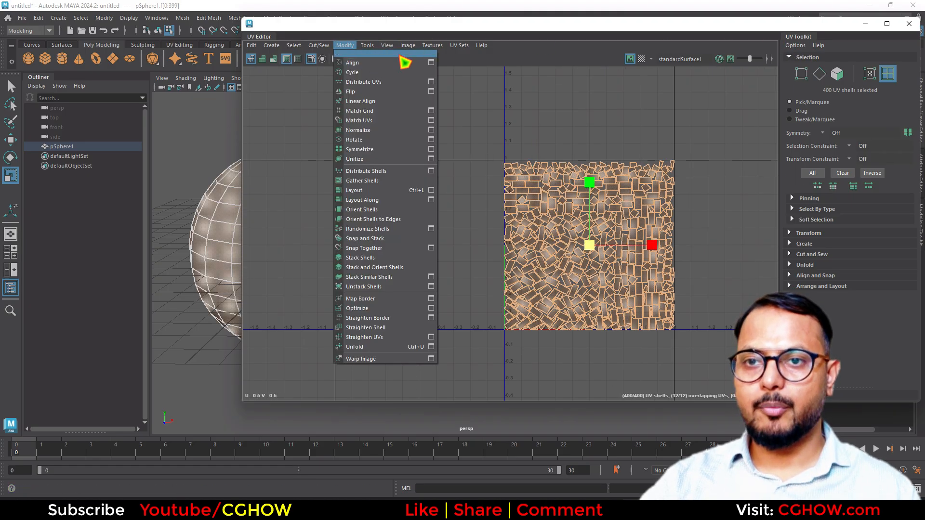
{"action": "left_click", "coordinate": [367, 45]}
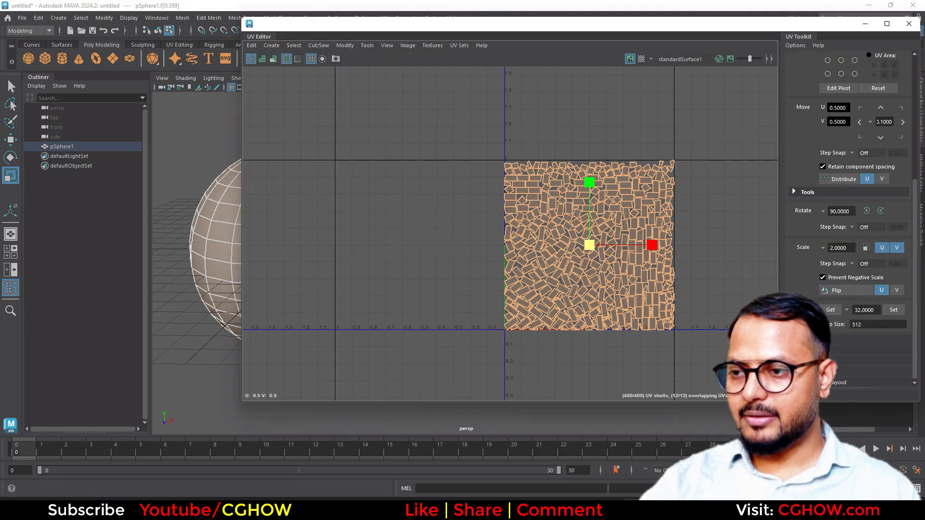
{"action": "left_click", "coordinate": [865, 310]}
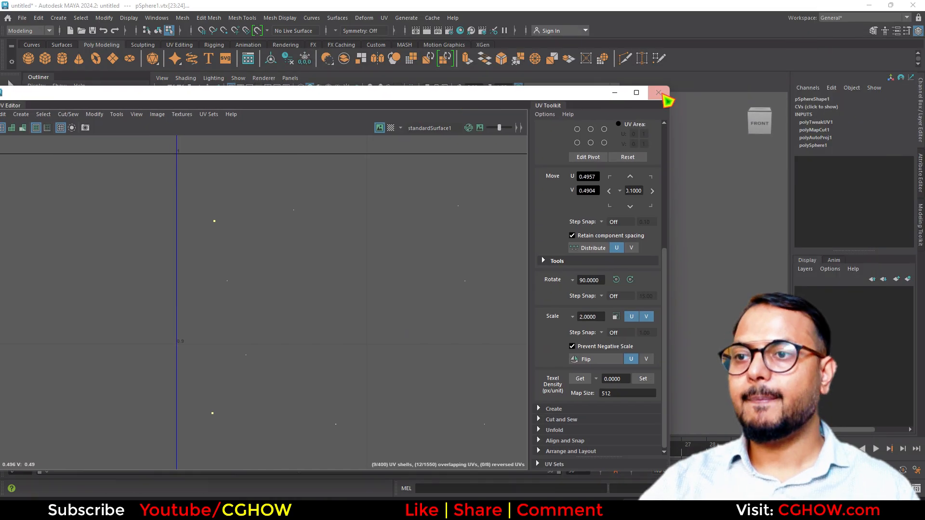
{"action": "left_click", "coordinate": [660, 92]}
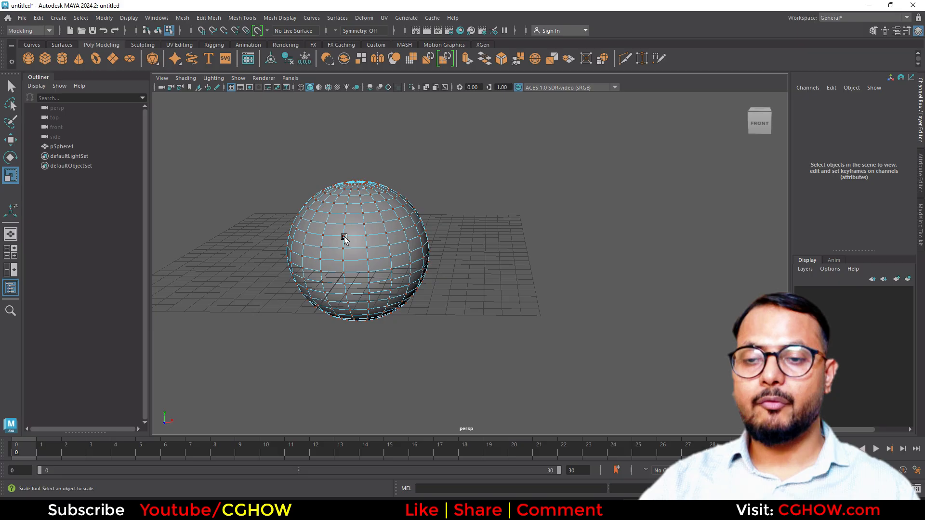
{"action": "mouse_move", "coordinate": [503, 171]}
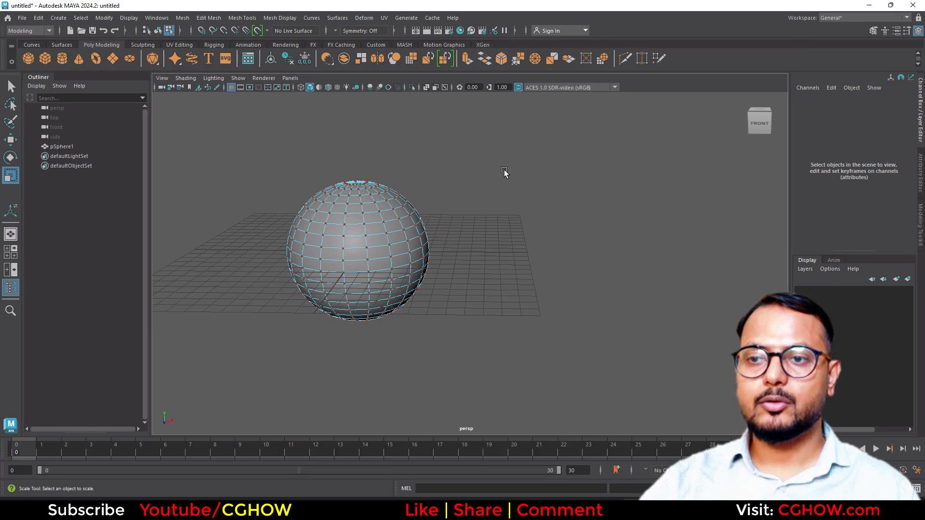
{"action": "mouse_move", "coordinate": [460, 266]}
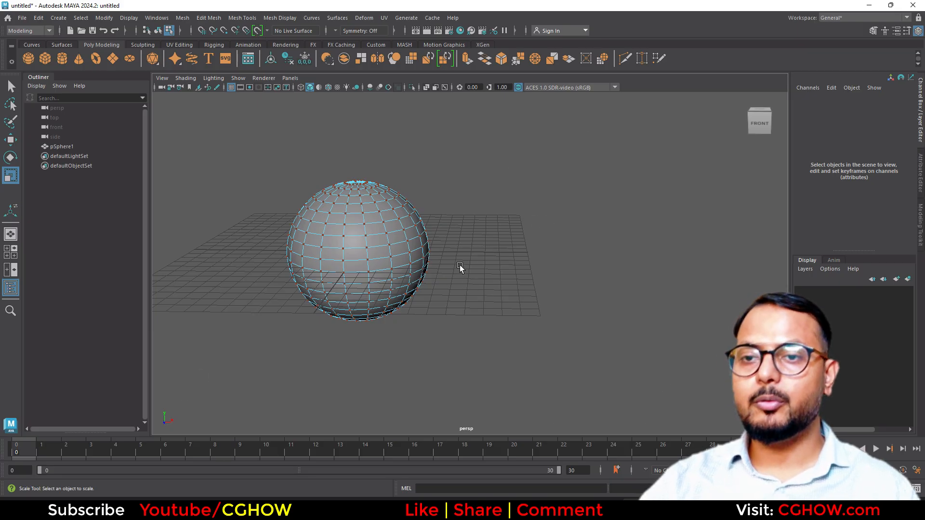
Step: Select the sphere in the viewport and delete it
{"action": "left_click", "coordinate": [357, 254]}
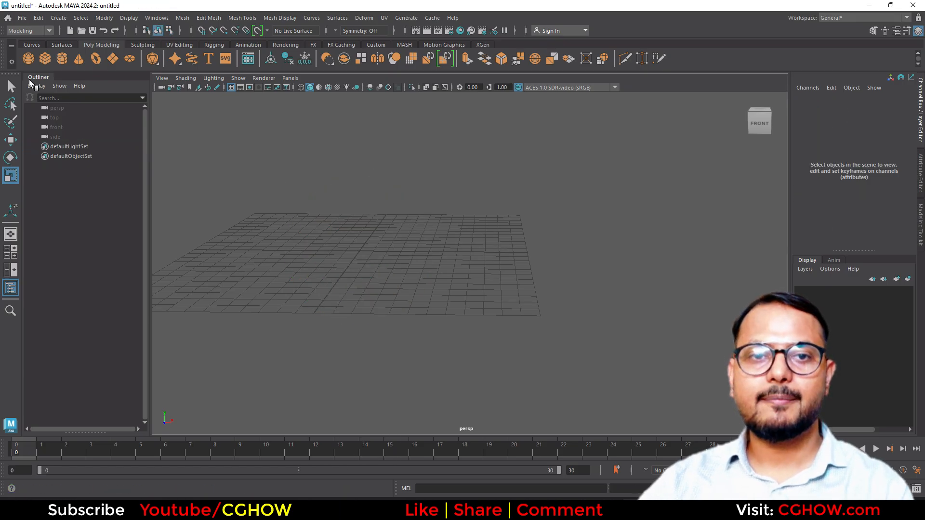
{"action": "left_click", "coordinate": [28, 58]}
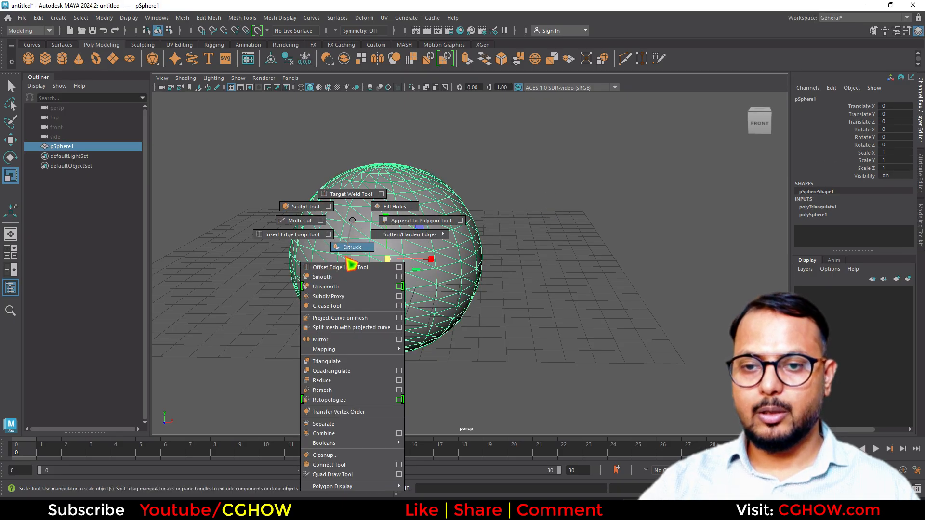
Step: Reduce, triangulate and smooth the sphere mesh through the Mesh Tools marking menu
{"action": "left_click", "coordinate": [323, 277]}
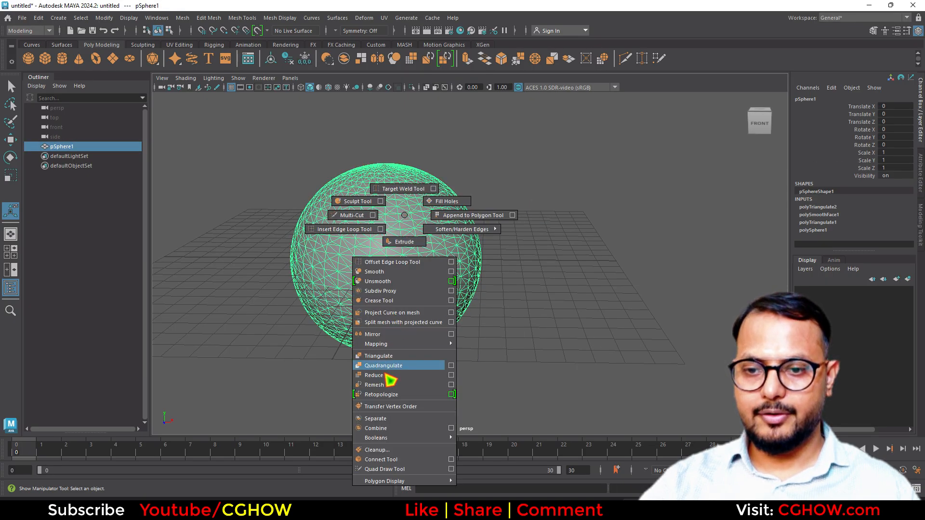
{"action": "left_click", "coordinate": [374, 376]}
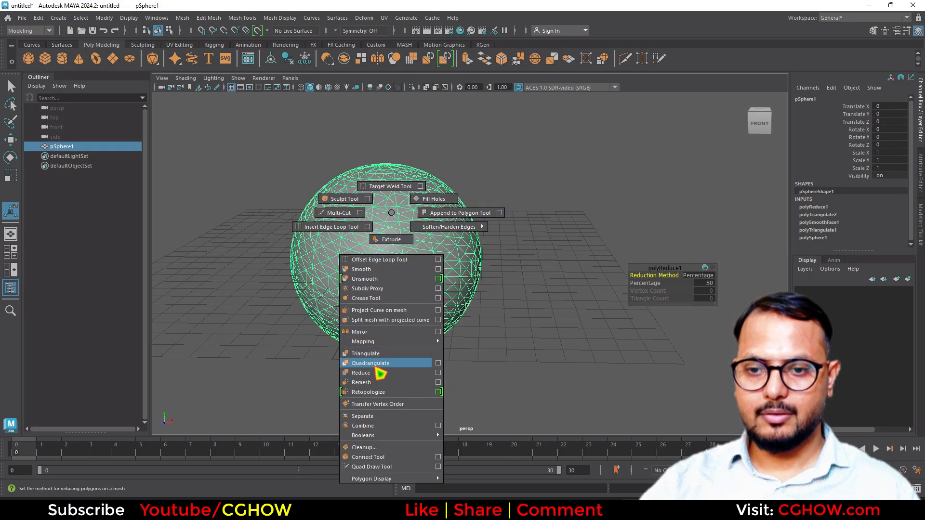
{"action": "left_click", "coordinate": [370, 363]}
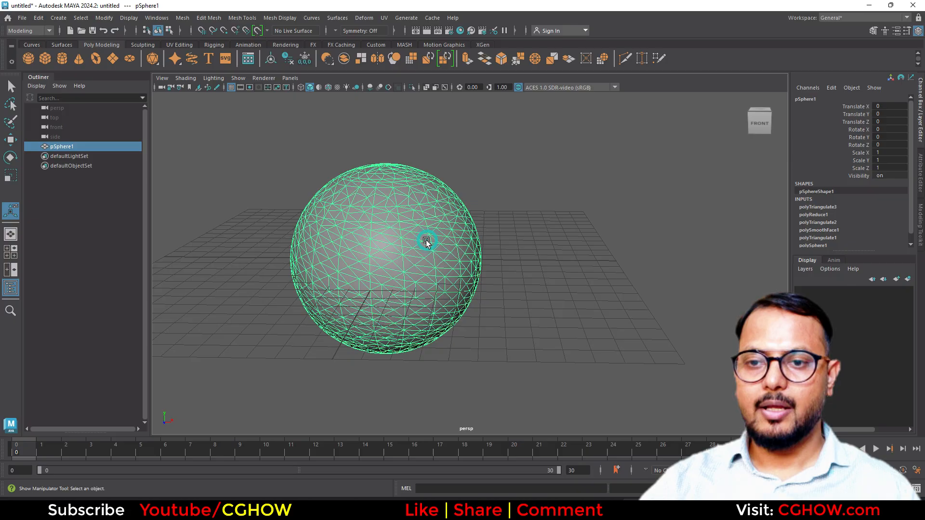
{"action": "right_click", "coordinate": [426, 242]}
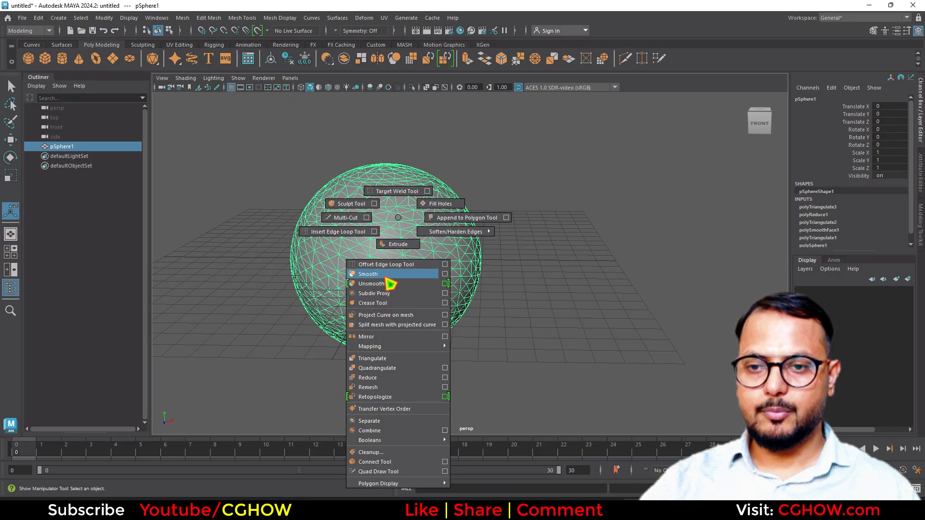
{"action": "left_click", "coordinate": [368, 273]}
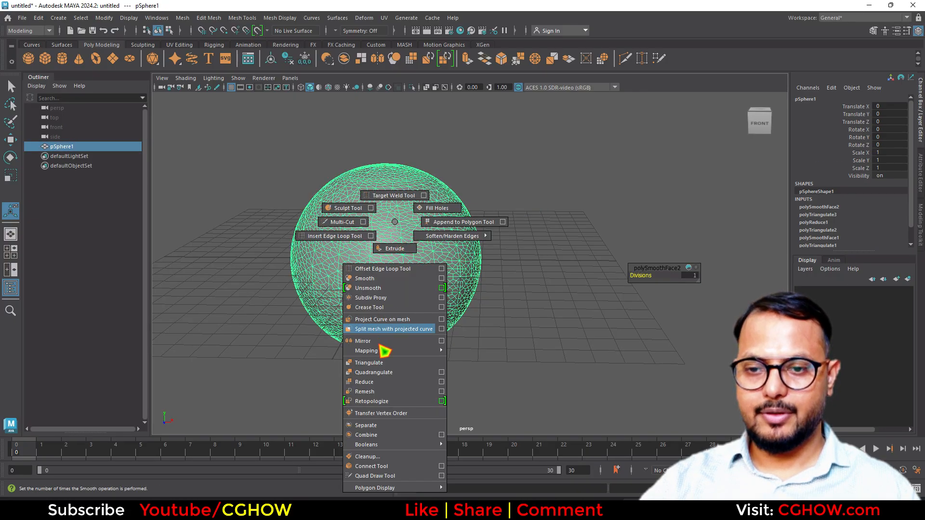
Step: Mirror and reduce the sphere again, then view its UVs in the UV Editor
{"action": "left_click", "coordinate": [369, 362]}
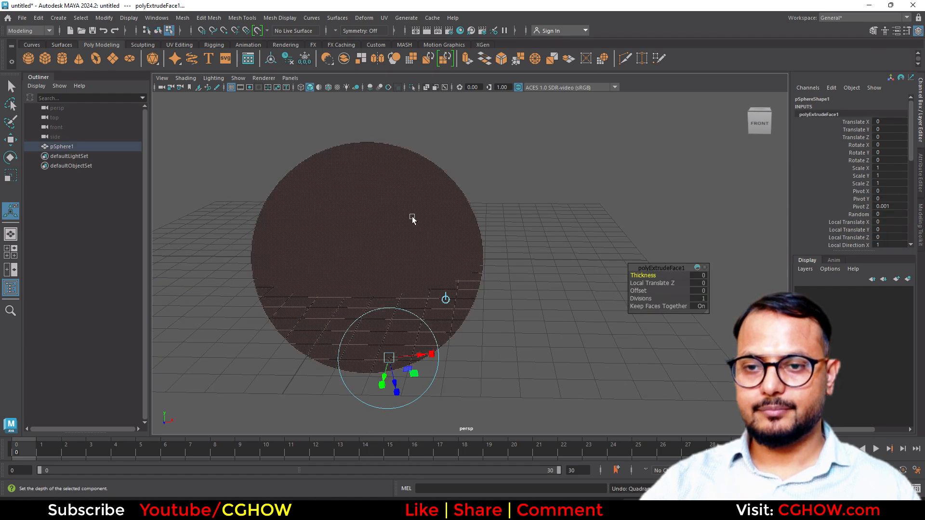
{"action": "right_click", "coordinate": [413, 213]}
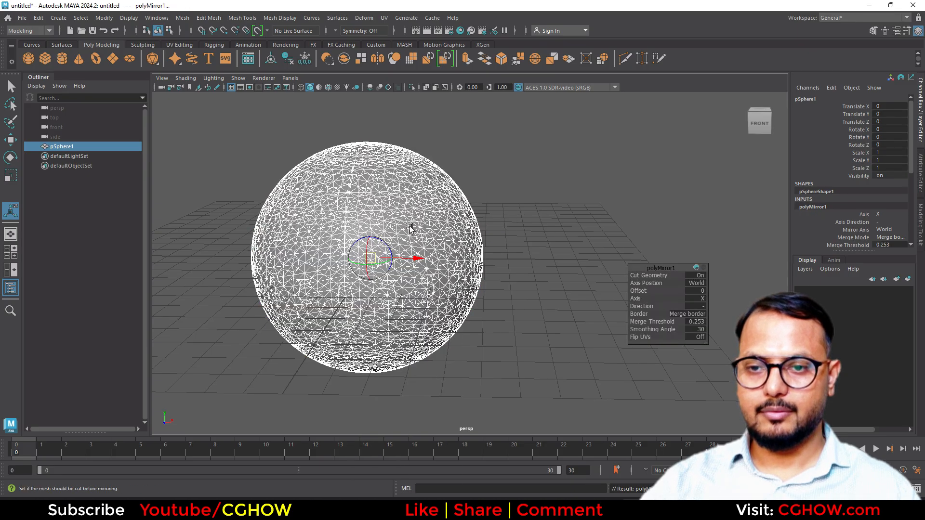
{"action": "right_click", "coordinate": [408, 236]}
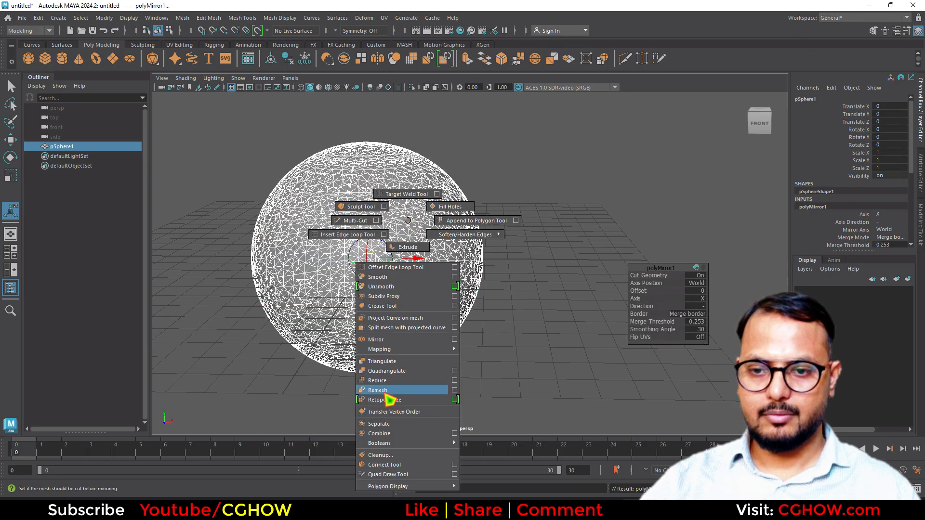
{"action": "left_click", "coordinate": [376, 381]}
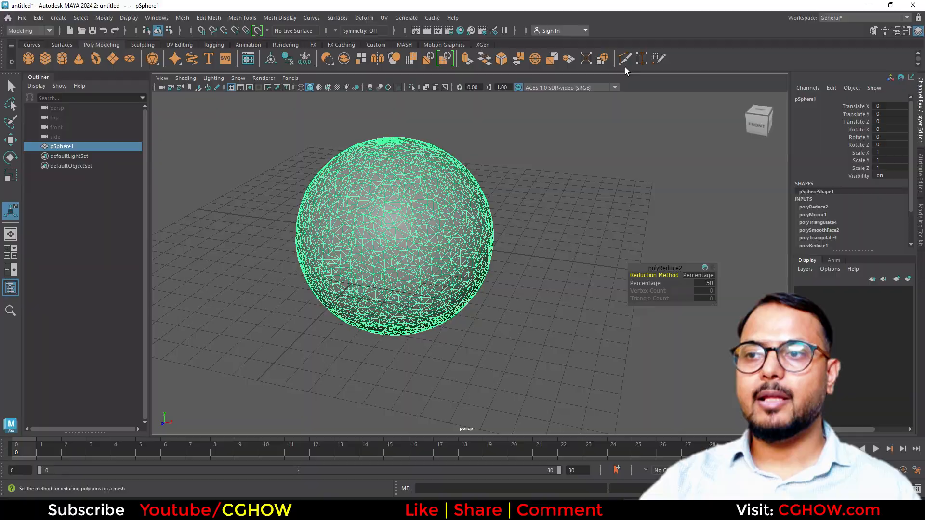
{"action": "left_click", "coordinate": [384, 18]}
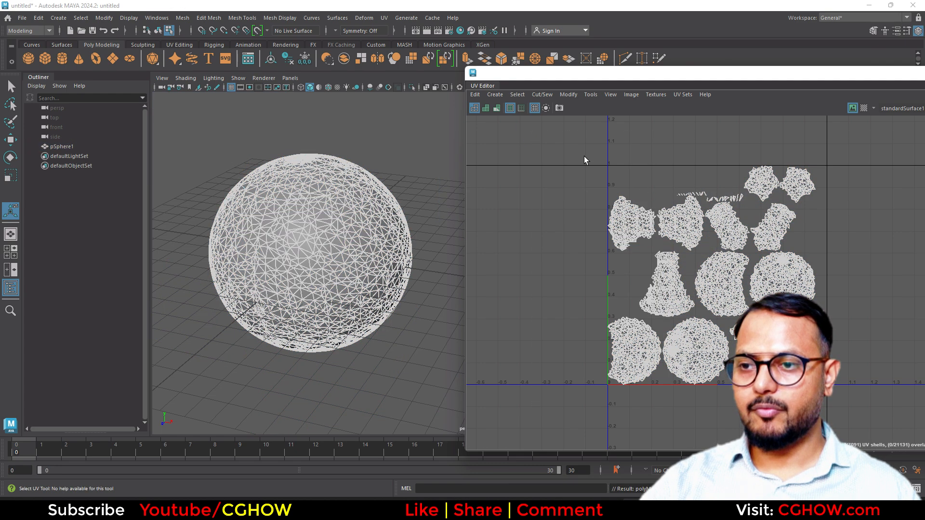
Step: Rotate the selected UV shells with Modify > Rotate
{"action": "left_click", "coordinate": [568, 94]}
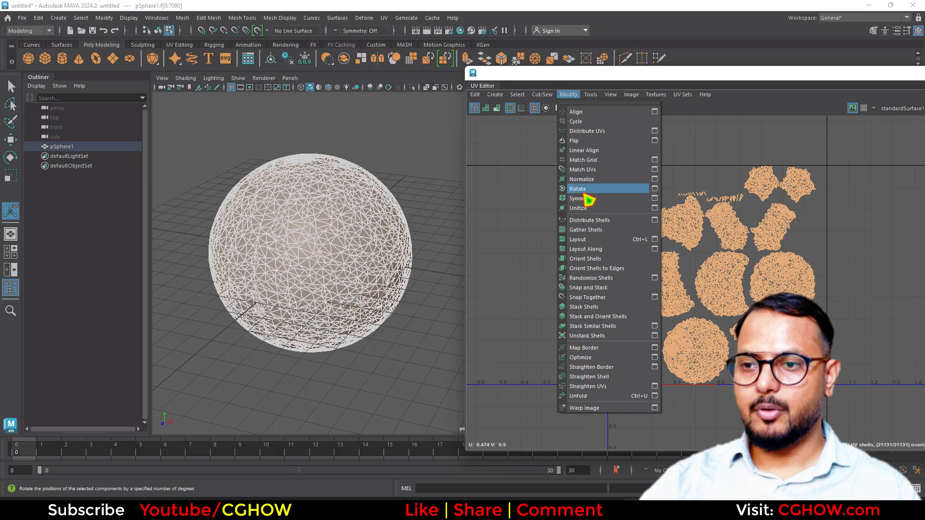
{"action": "left_click", "coordinate": [577, 239]}
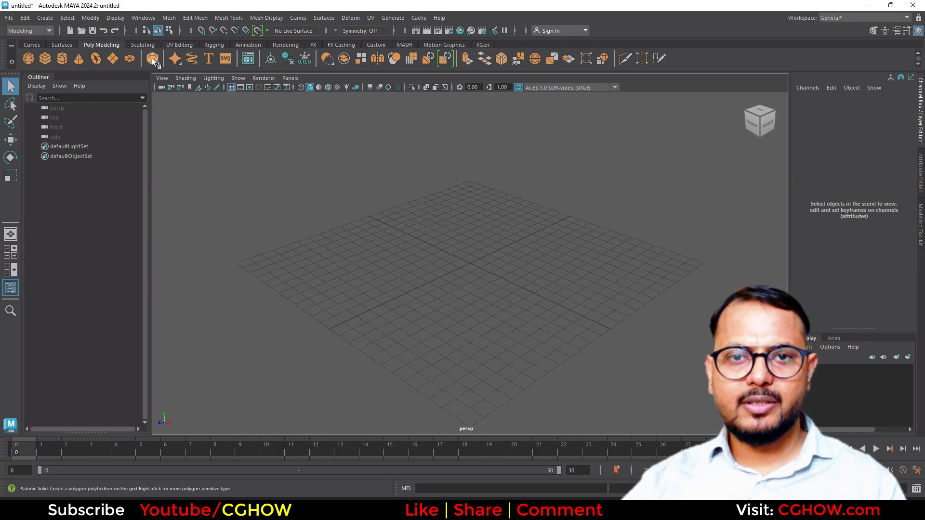
Step: Create an icosahedron platonic solid with 5 subdivisions in Triangles mode
{"action": "left_click", "coordinate": [153, 58]}
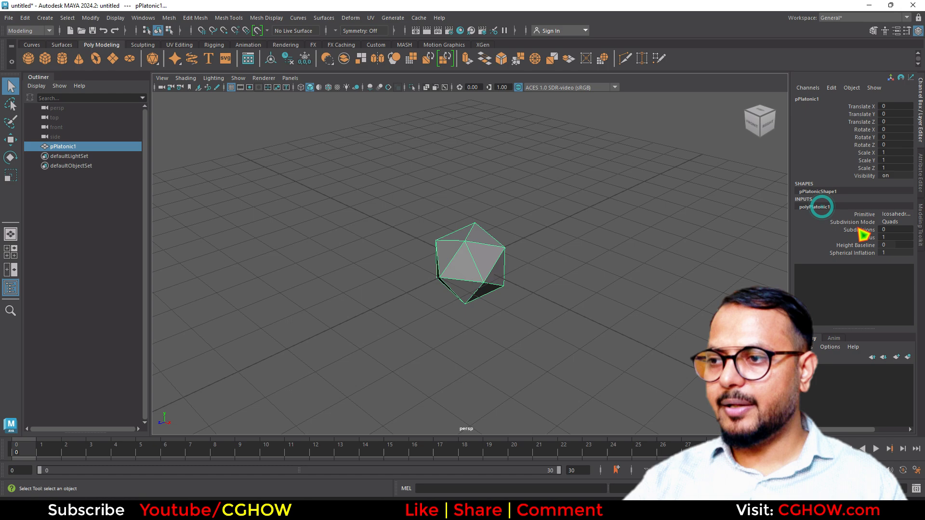
{"action": "left_click_drag", "start_coordinate": [891, 237], "coordinate": [900, 229]}
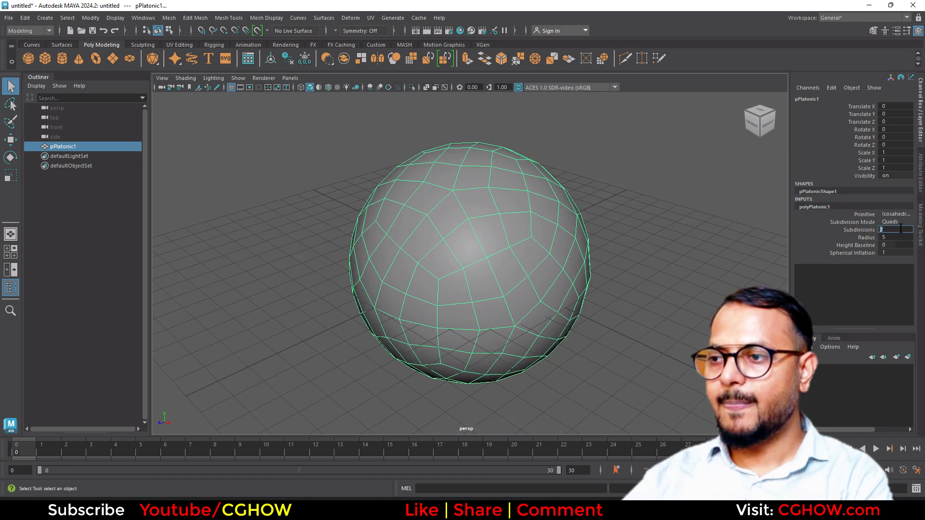
{"action": "left_click", "coordinate": [894, 221]}
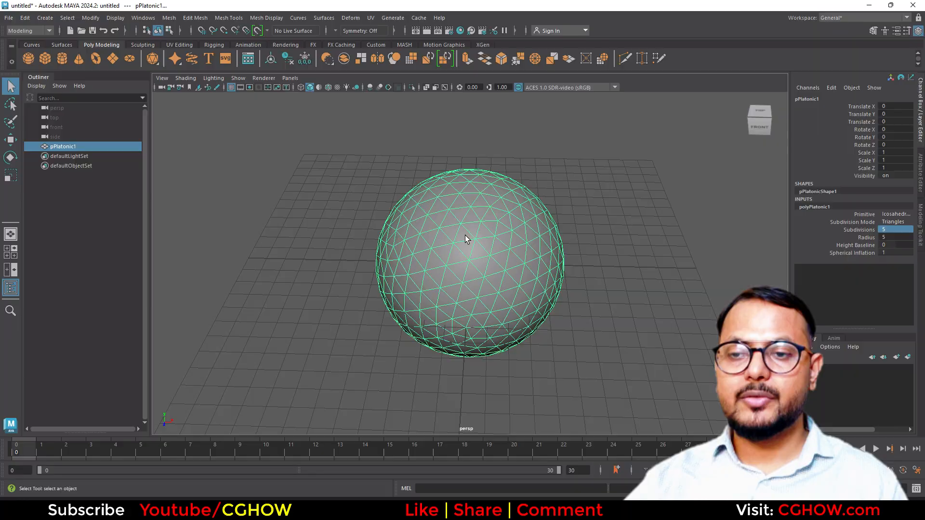
{"action": "left_click_drag", "start_coordinate": [466, 239], "coordinate": [525, 274]}
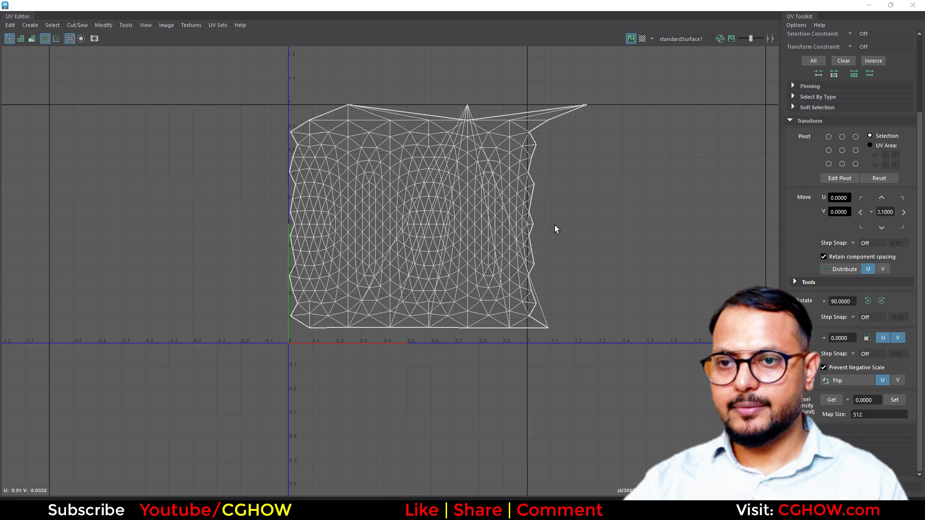
Step: Apply automatic UV projection to the icosphere and choose a UV component selection mode
{"action": "left_click", "coordinate": [371, 17]}
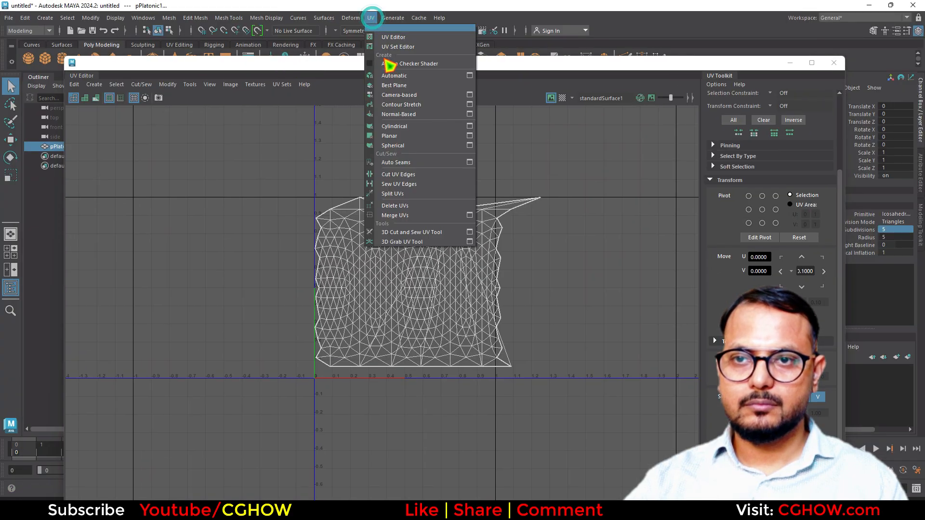
{"action": "left_click", "coordinate": [393, 75]}
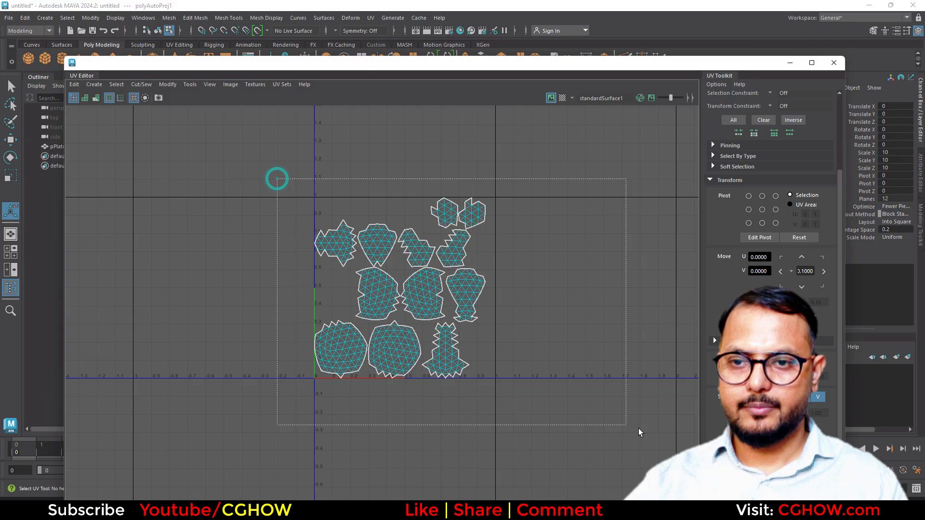
{"action": "right_click", "coordinate": [387, 222]}
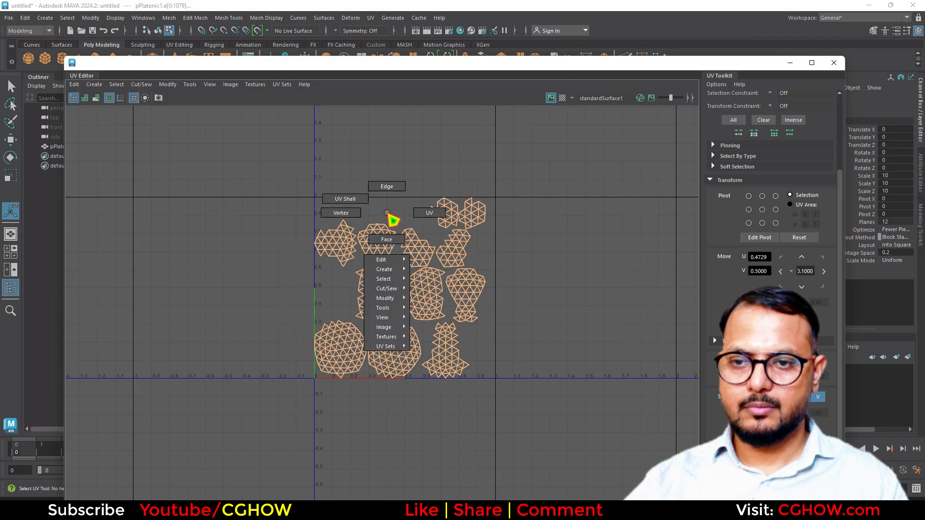
{"action": "left_click", "coordinate": [167, 84]}
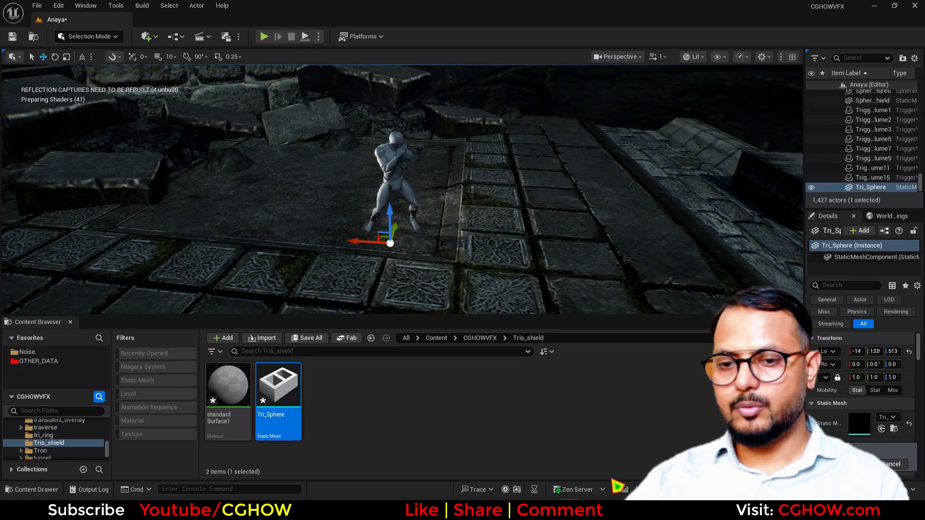
Step: Save the Tri_Sphere static mesh asset from the Content Browser
{"action": "right_click", "coordinate": [278, 385]}
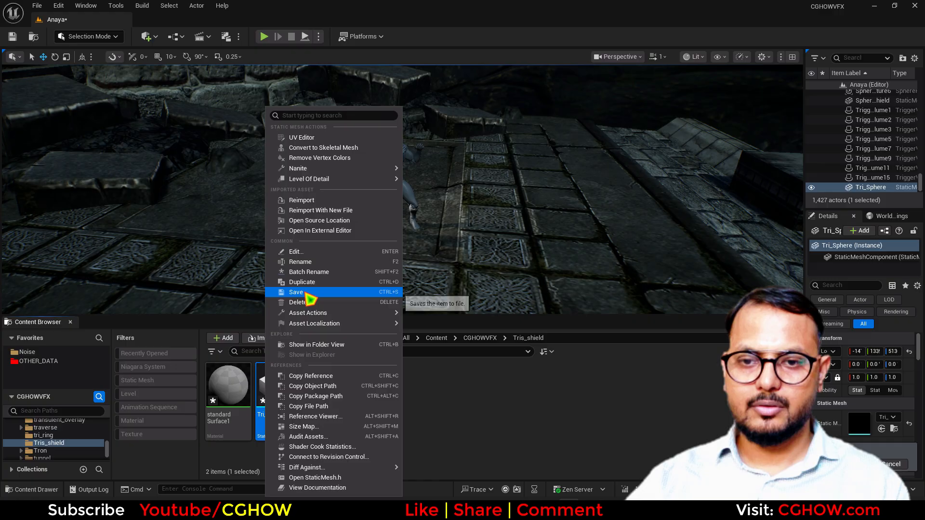
{"action": "left_click", "coordinate": [296, 292]}
{"action": "type", "text": "M_Shield"}
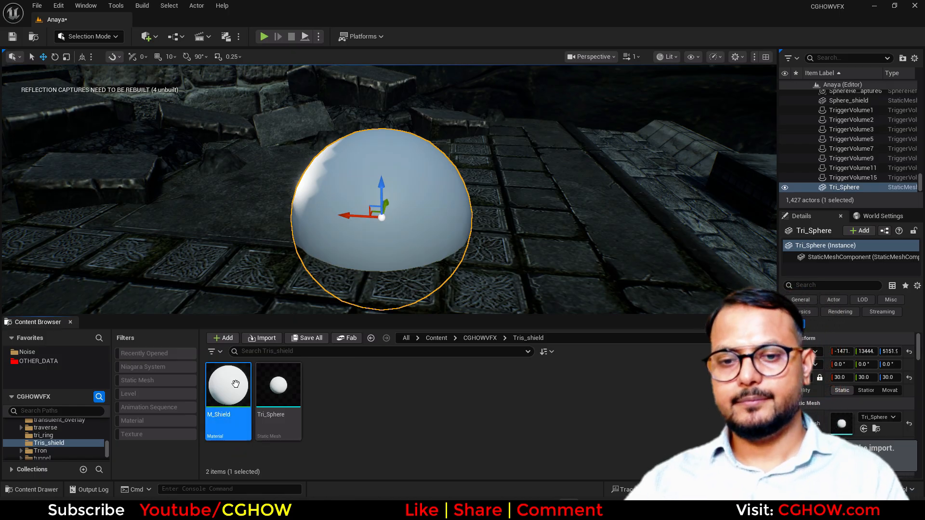
Step: Open the M_Shield material and switch its Shading Model to Unlit
{"action": "double_click", "coordinate": [228, 384]}
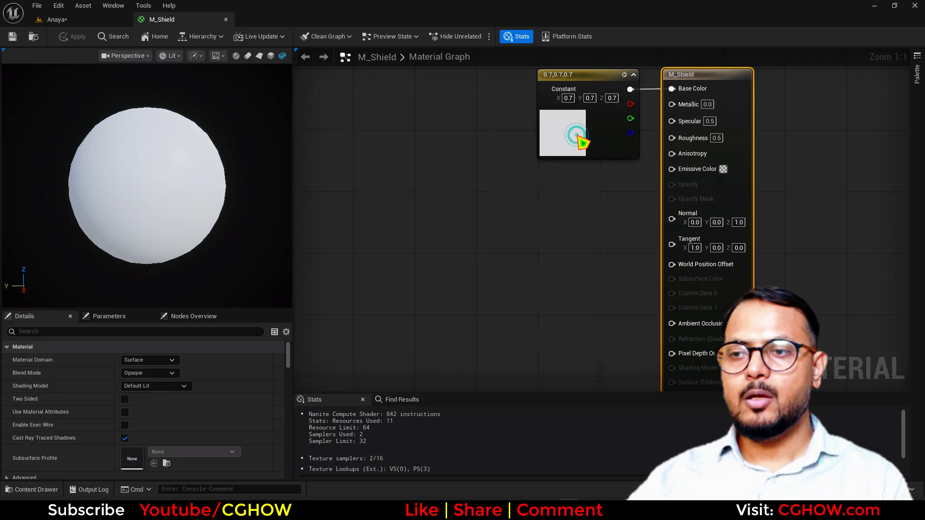
{"action": "left_click", "coordinate": [155, 386]}
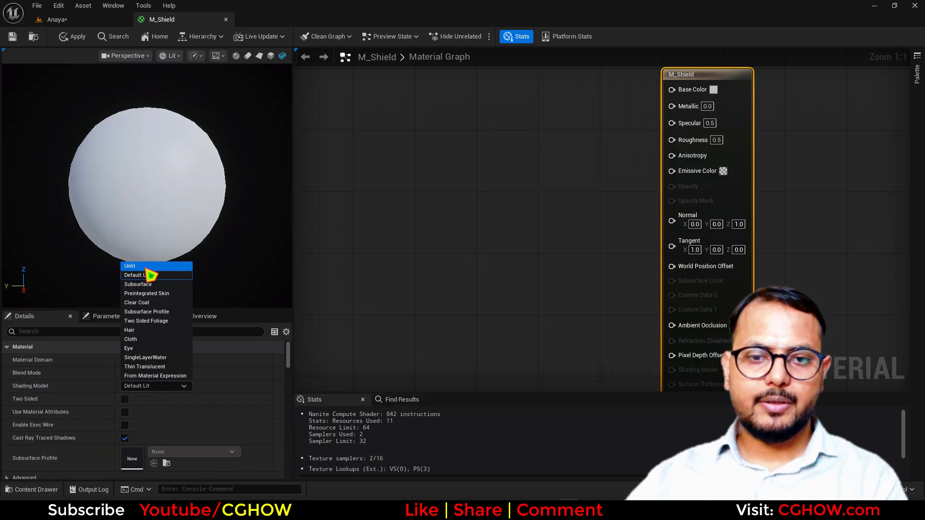
{"action": "left_click", "coordinate": [130, 266]}
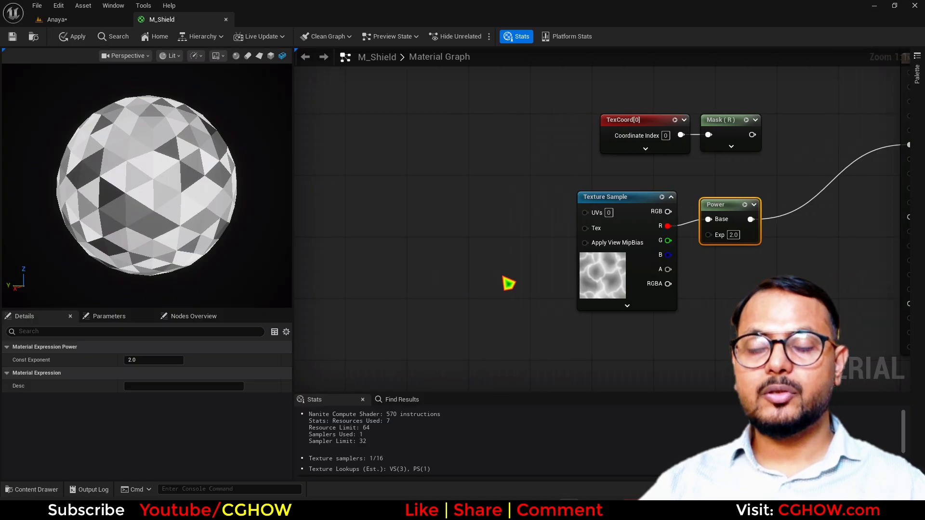
Step: Sample the noise texture using TexCoord (tiling 0.1) plus masked Reflection Vector RG
{"action": "right_click", "coordinate": [508, 283]}
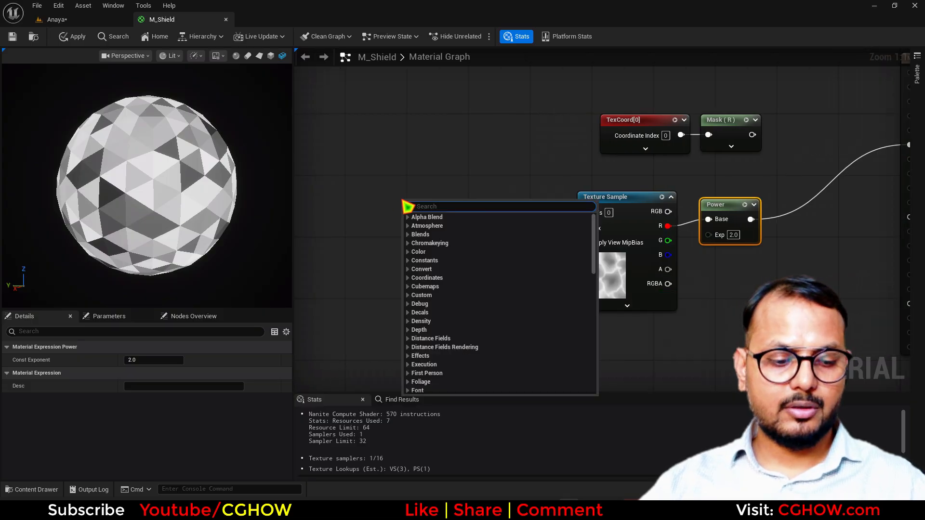
{"action": "type", "text": "refle"}
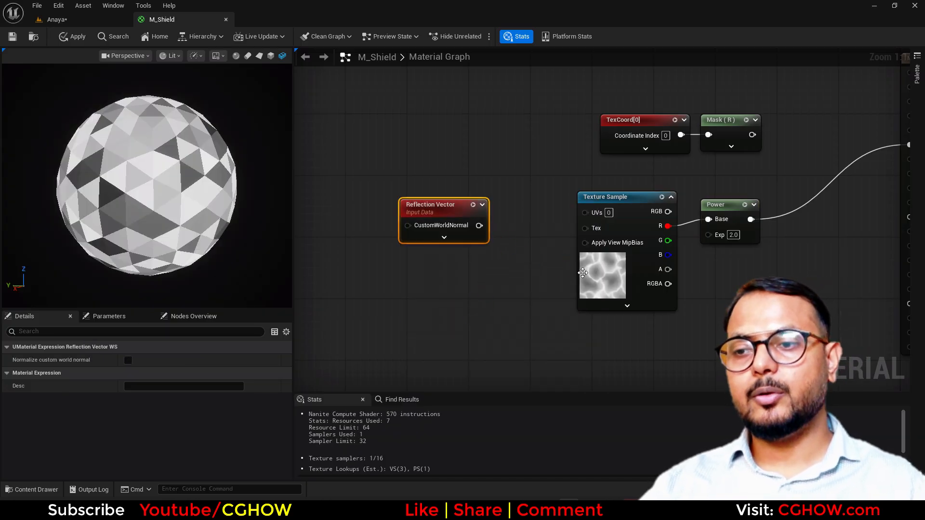
{"action": "left_click_drag", "start_coordinate": [486, 225], "coordinate": [584, 213]}
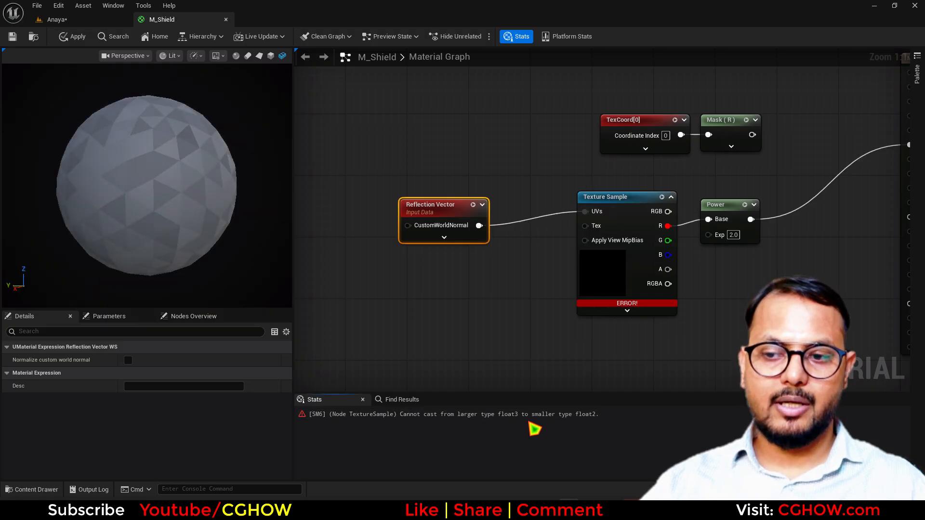
{"action": "left_click_drag", "start_coordinate": [444, 205], "coordinate": [405, 197]}
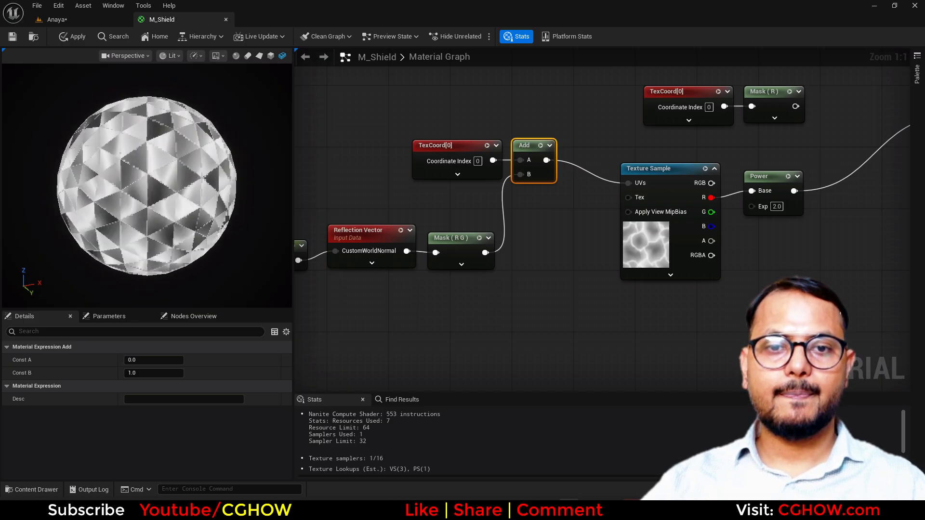
{"action": "left_click", "coordinate": [455, 145]}
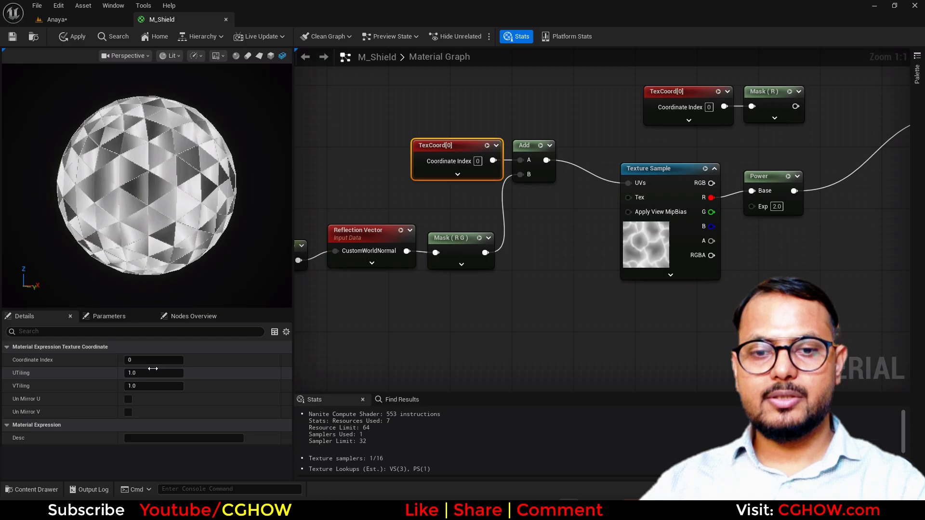
{"action": "type", "text": "0.1"}
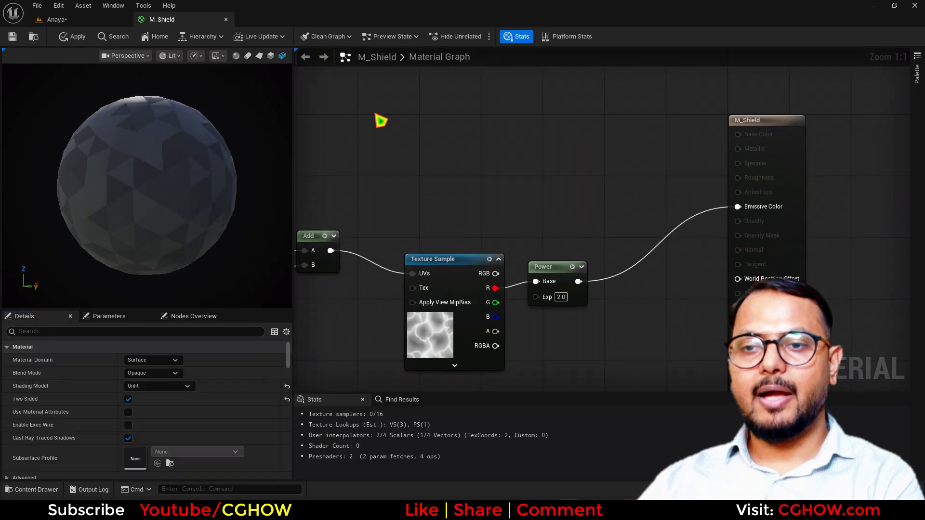
Step: Add a Fresnel with exponent 2.0 and set the Blend Mode to Translucent
{"action": "type", "text": "fre"}
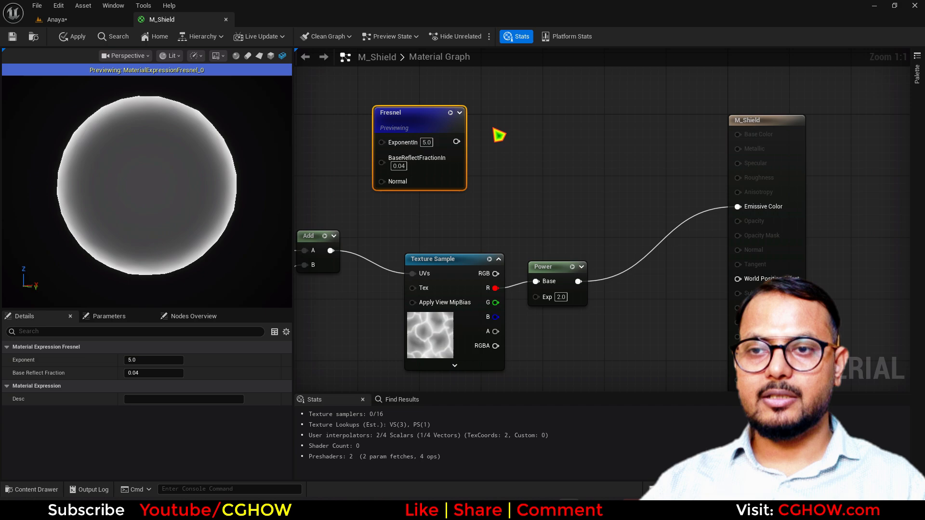
{"action": "type", "text": "2.0"}
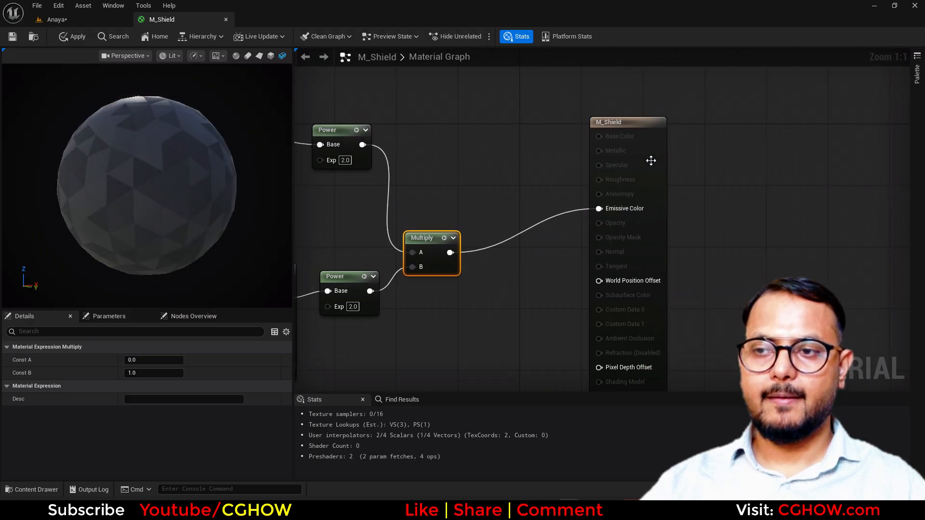
{"action": "left_click", "coordinate": [149, 372]}
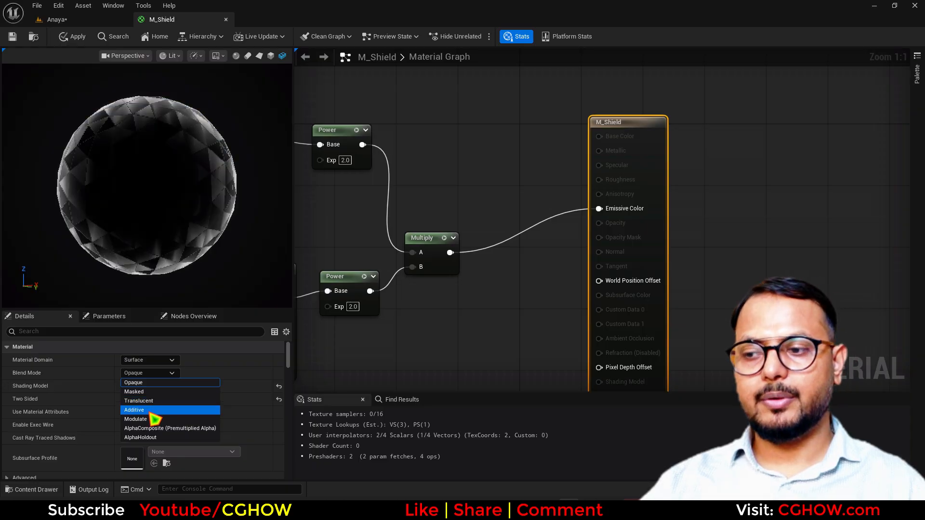
{"action": "mouse_move", "coordinate": [138, 401]}
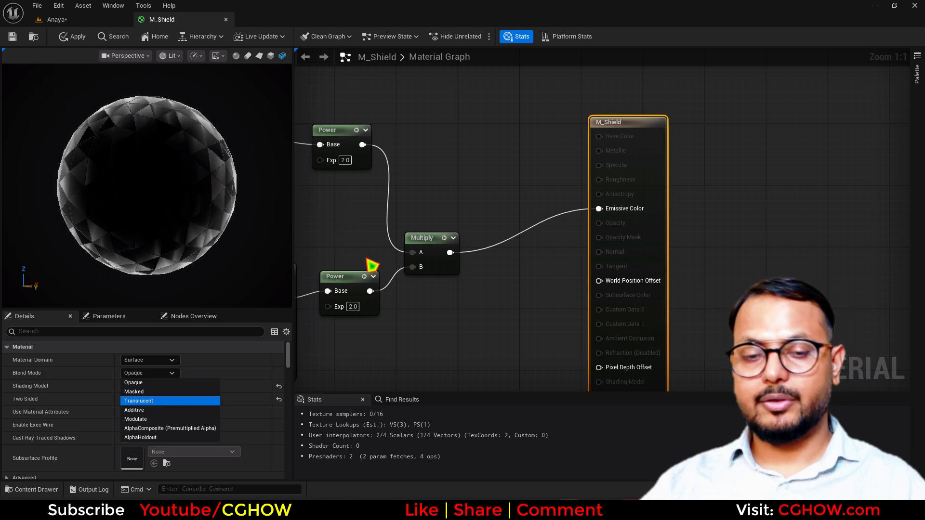
{"action": "left_click", "coordinate": [138, 401]}
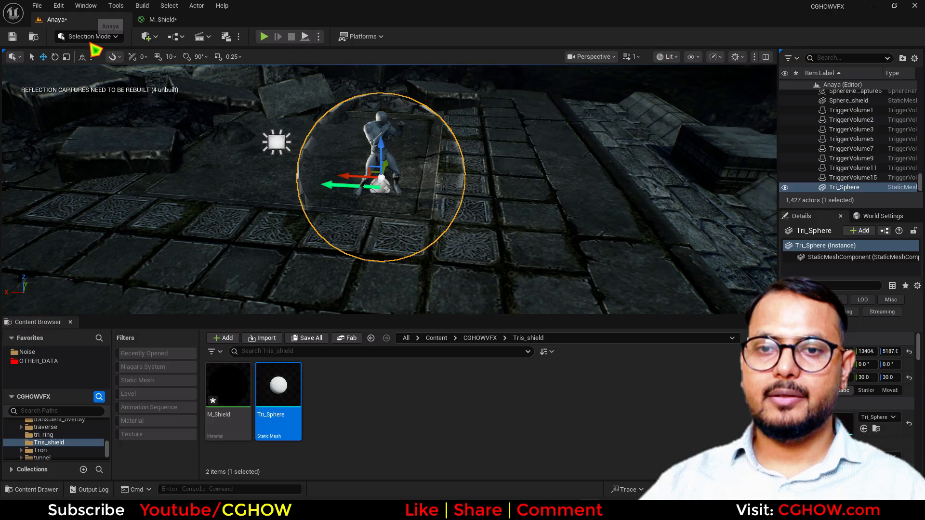
Step: Wire Multiply into Opacity and mask a TexCoord's green channel
{"action": "left_click", "coordinate": [165, 19]}
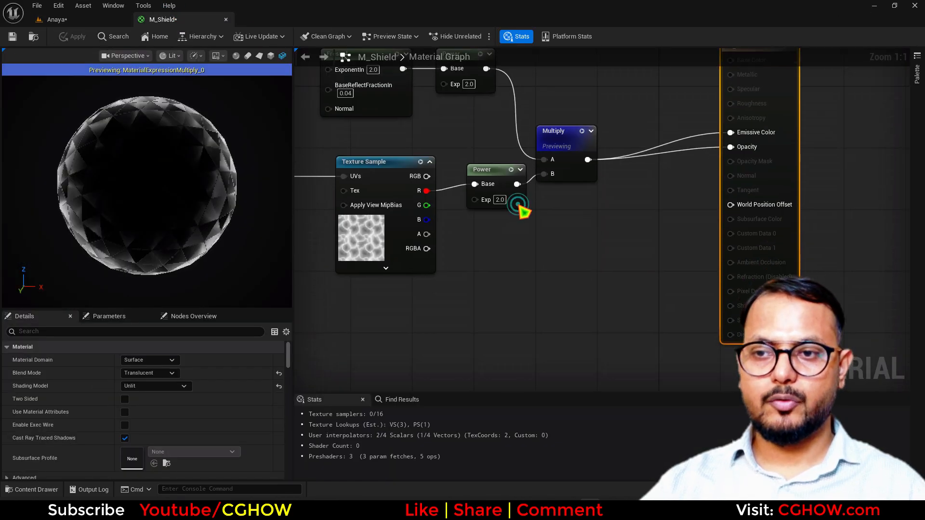
{"action": "left_click", "coordinate": [481, 177]}
{"action": "type", "text": "ram"}
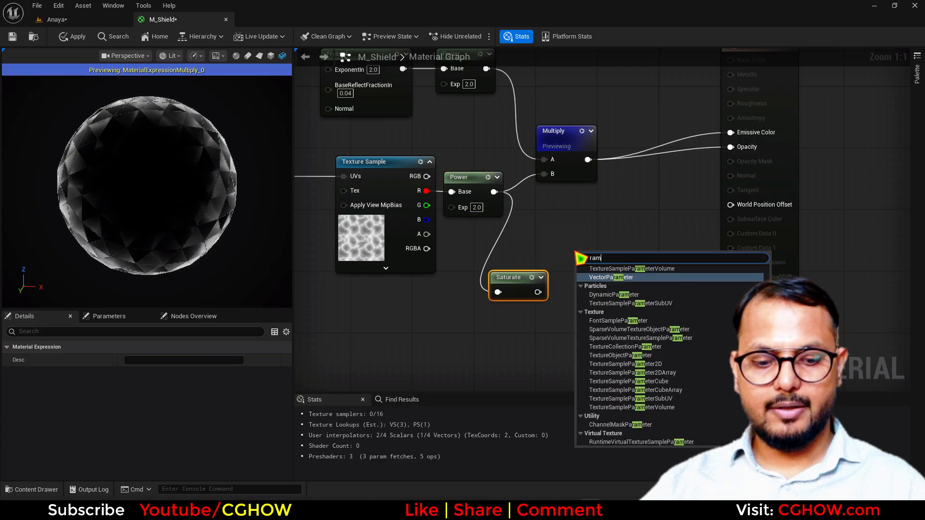
{"action": "left_click", "coordinate": [610, 260]}
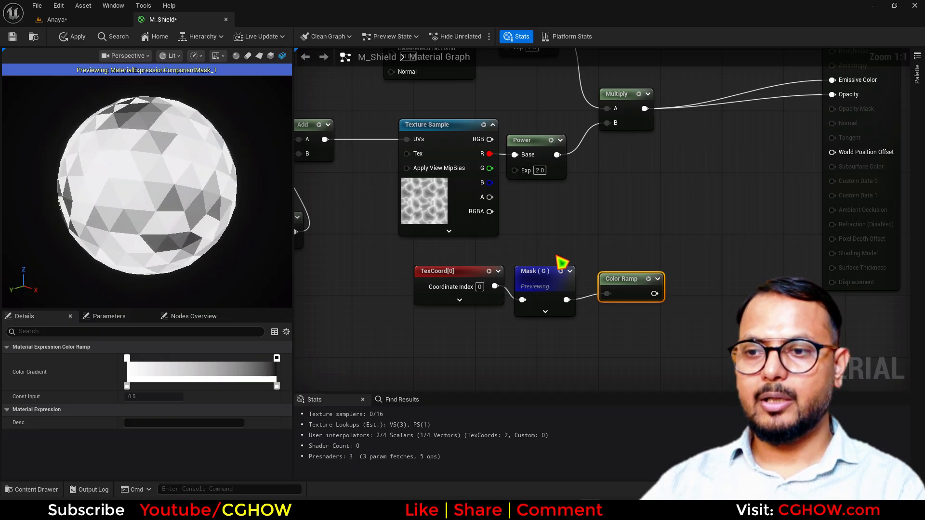
{"action": "left_click", "coordinate": [621, 279]}
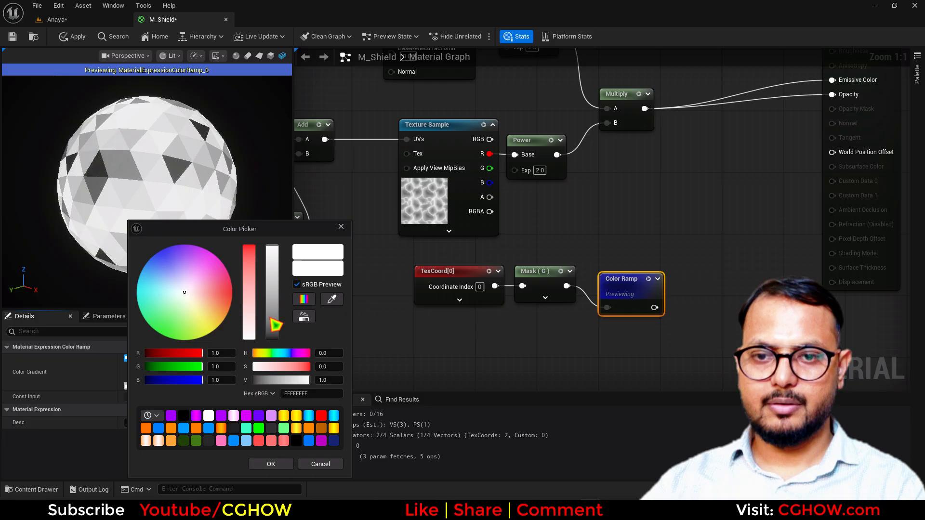
Step: Set the Color Ramp gradient stops to dark purple and bright green
{"action": "left_click", "coordinate": [270, 463]}
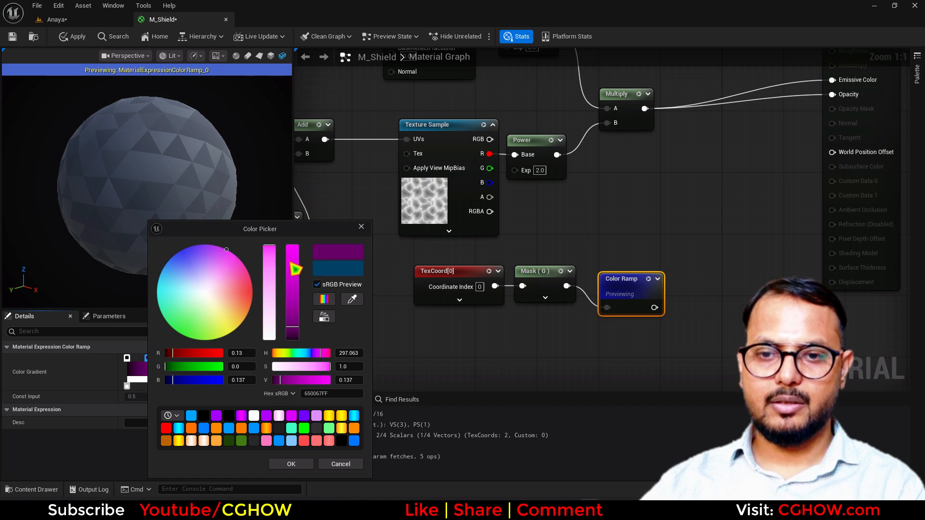
{"action": "left_click", "coordinate": [290, 463]}
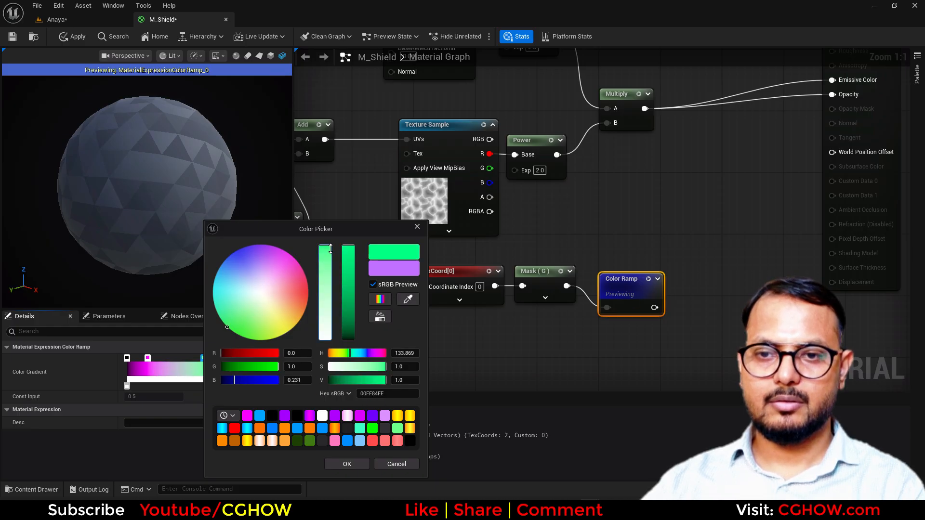
{"action": "left_click", "coordinate": [346, 463]}
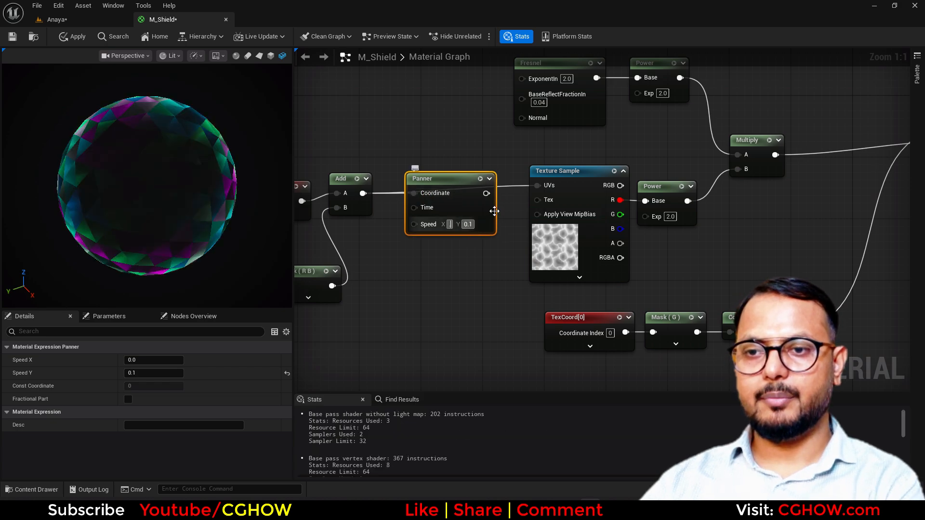
Step: Pan the noise at speed 0.05, add power-5.0 fresnel edges to emissive, and save
{"action": "type", "text": "0.05"}
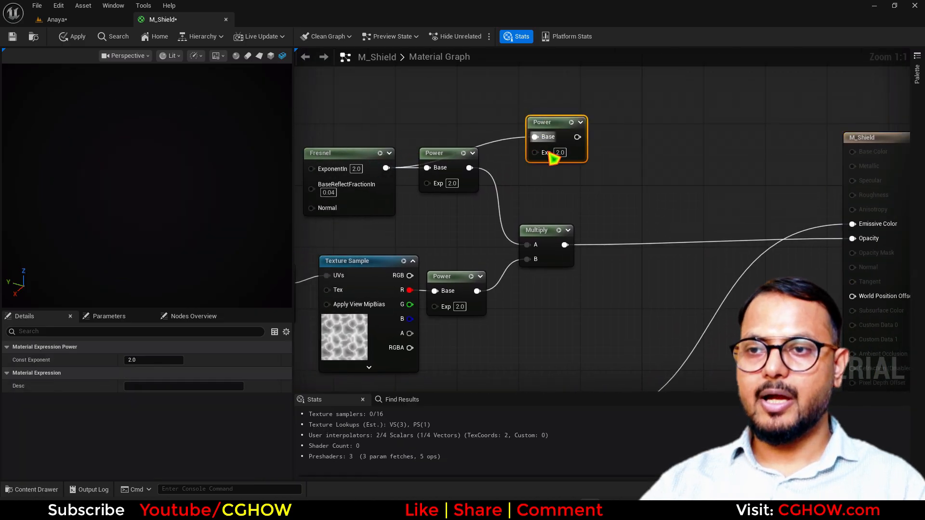
{"action": "type", "text": "5.0"}
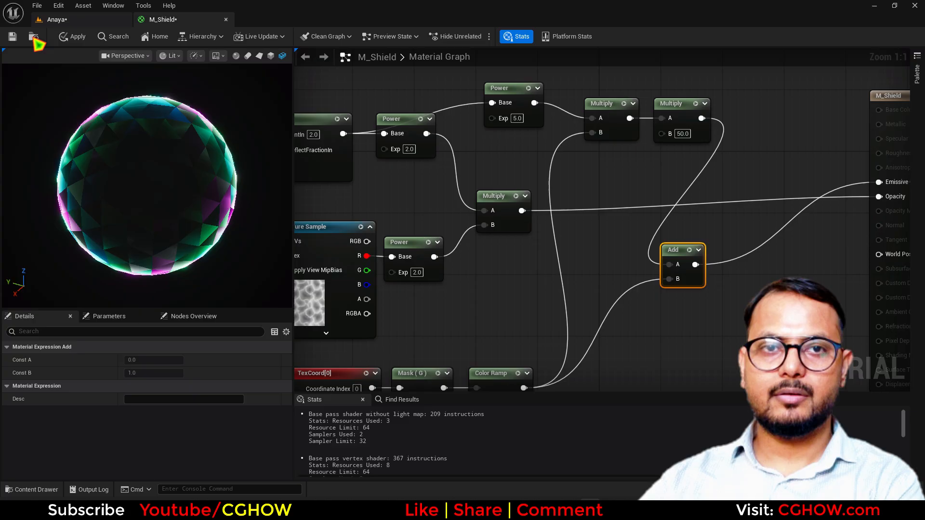
{"action": "left_click", "coordinate": [72, 36]}
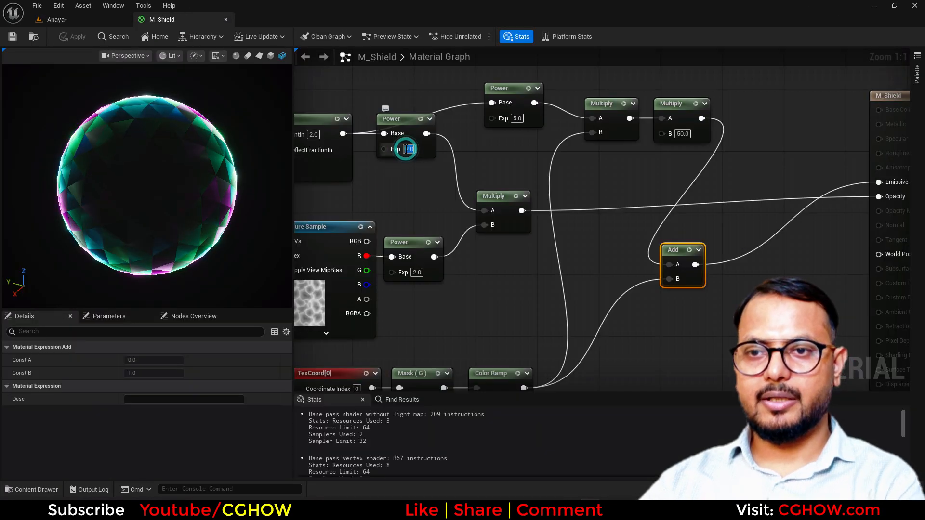
Step: Apply the Fresnel exponent of 1.0 so the level's shield updates
{"action": "left_click", "coordinate": [76, 36]}
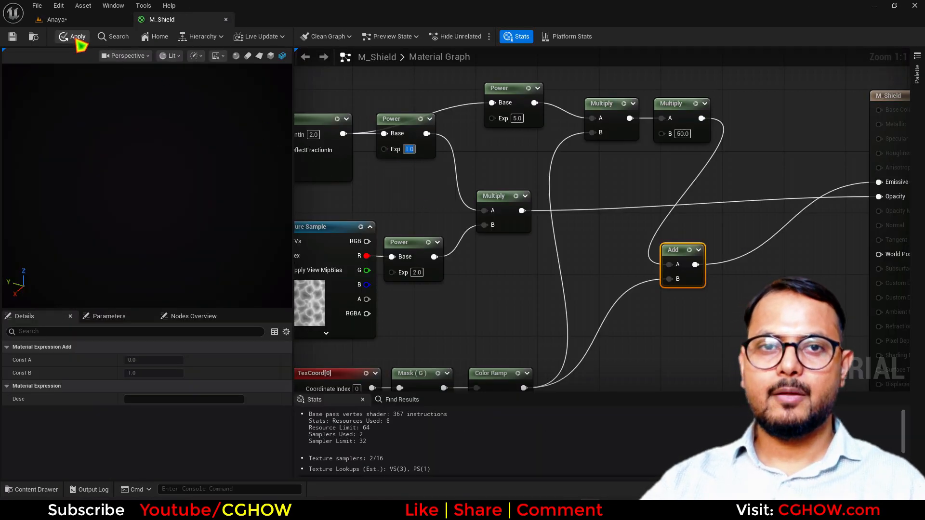
{"action": "left_click", "coordinate": [77, 36]}
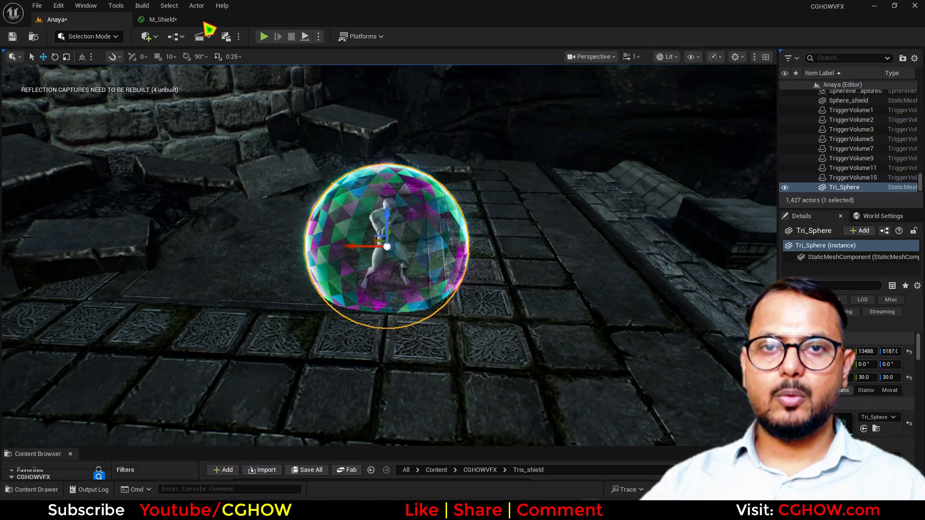
Step: Use index-of-refraction with a saturated 1.0-to-2.0 Lerp driving Refraction, and apply
{"action": "left_click", "coordinate": [166, 19]}
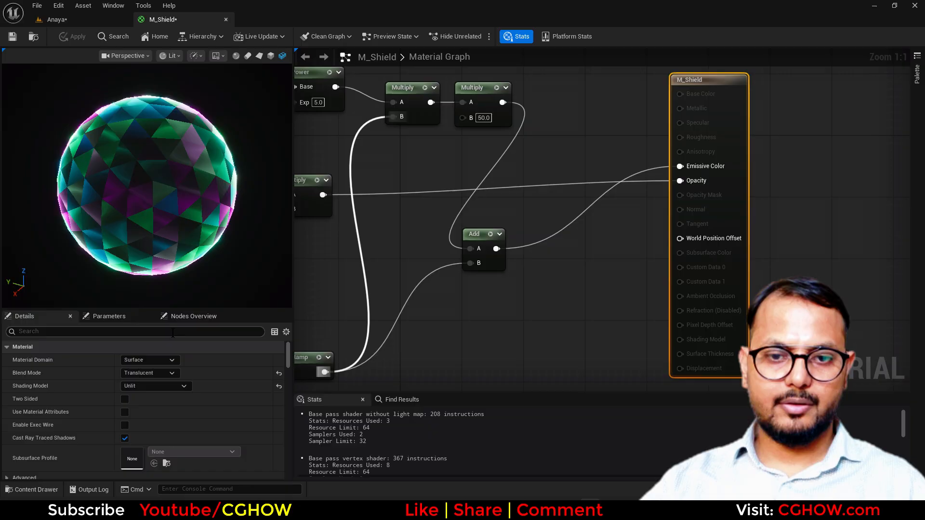
{"action": "type", "text": "ref"}
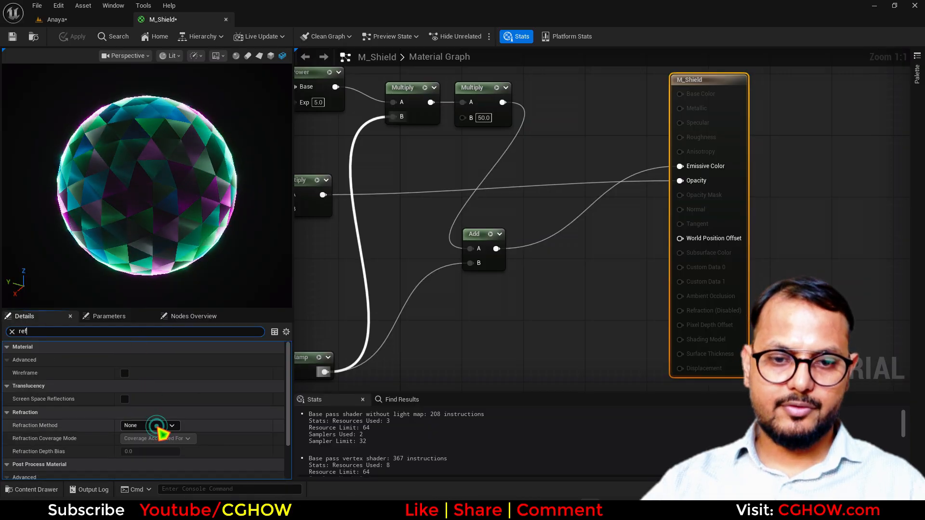
{"action": "left_click", "coordinate": [147, 426]}
{"action": "type", "text": "sa"}
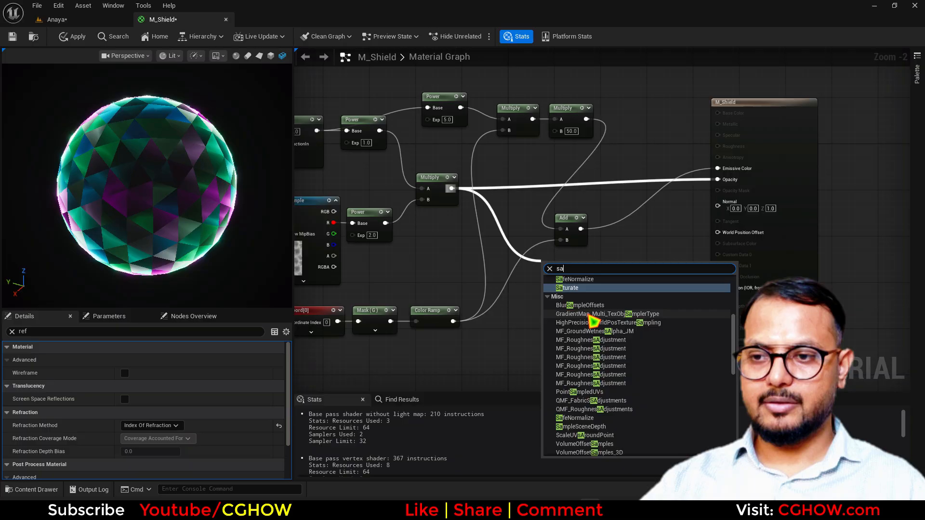
{"action": "left_click", "coordinate": [567, 289]}
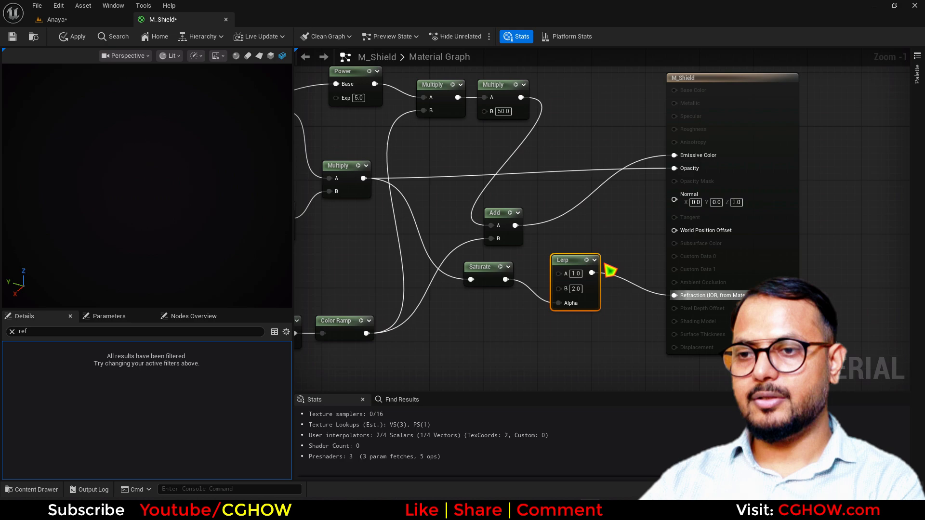
{"action": "left_click", "coordinate": [72, 36]}
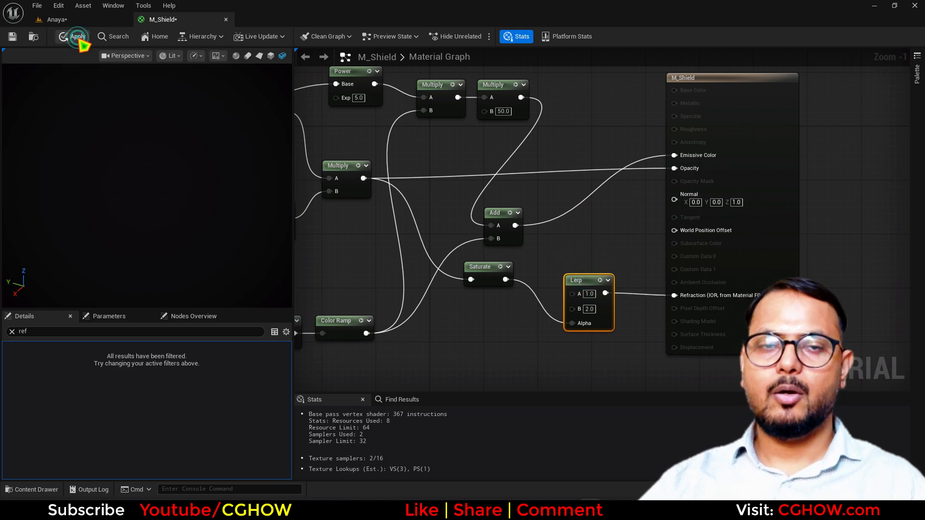
{"action": "left_click", "coordinate": [77, 36]}
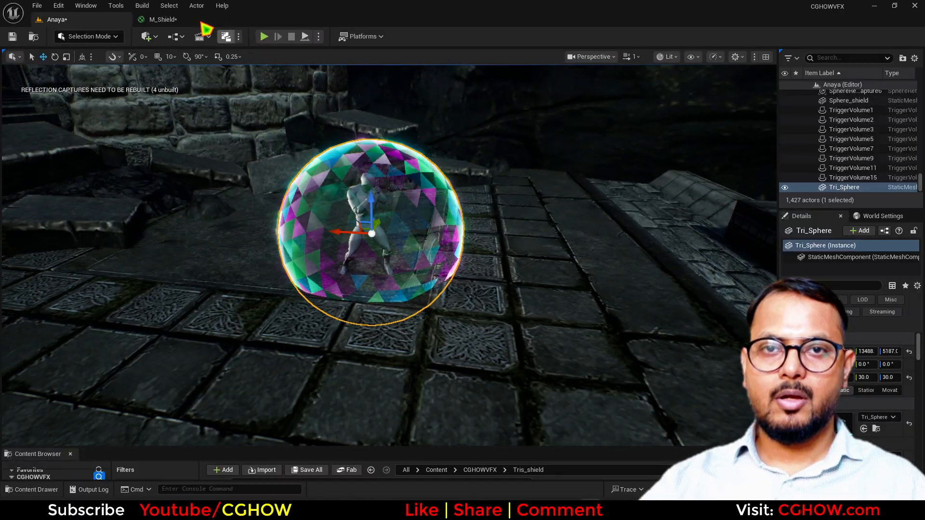
Step: Add a Voronoi Noise on absolute world position with turbulence off, 2 levels, output min 0
{"action": "left_click", "coordinate": [162, 19]}
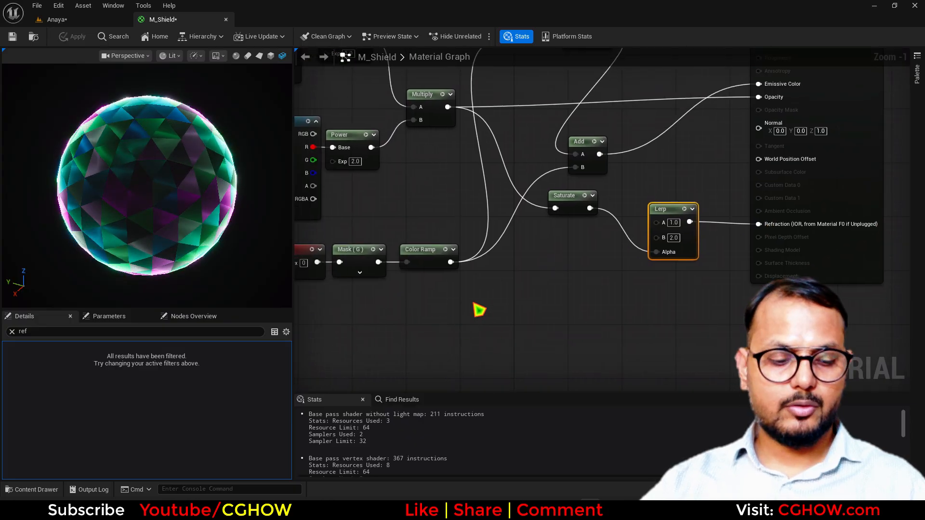
{"action": "type", "text": "noise"}
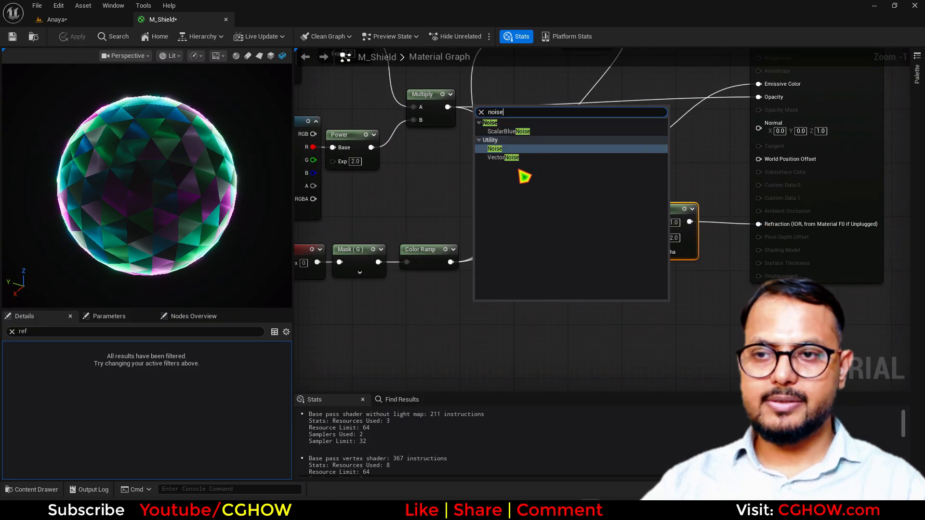
{"action": "left_click", "coordinate": [494, 148]}
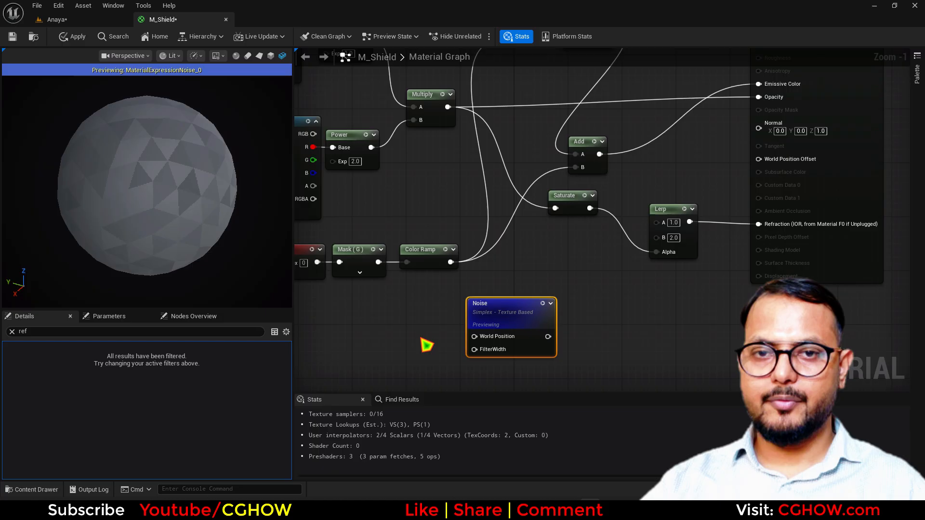
{"action": "type", "text": "w"}
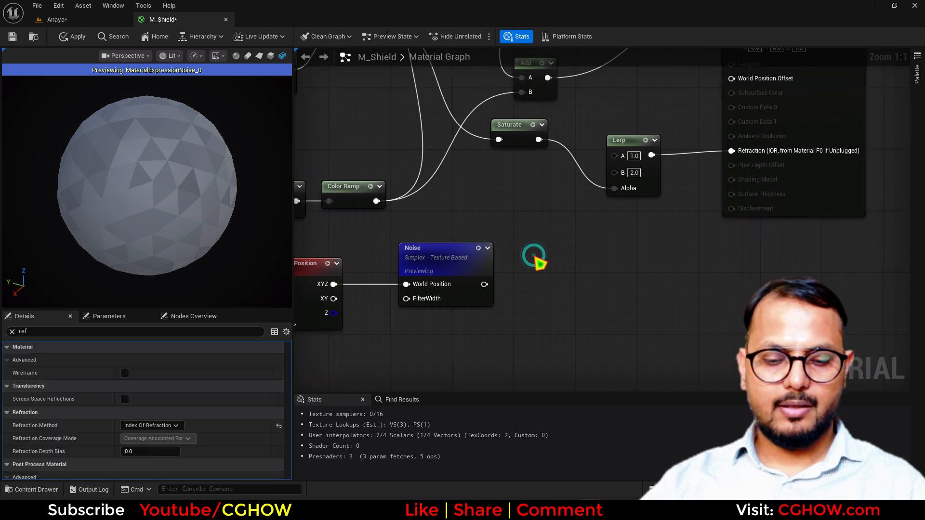
{"action": "mouse_move", "coordinate": [528, 278]}
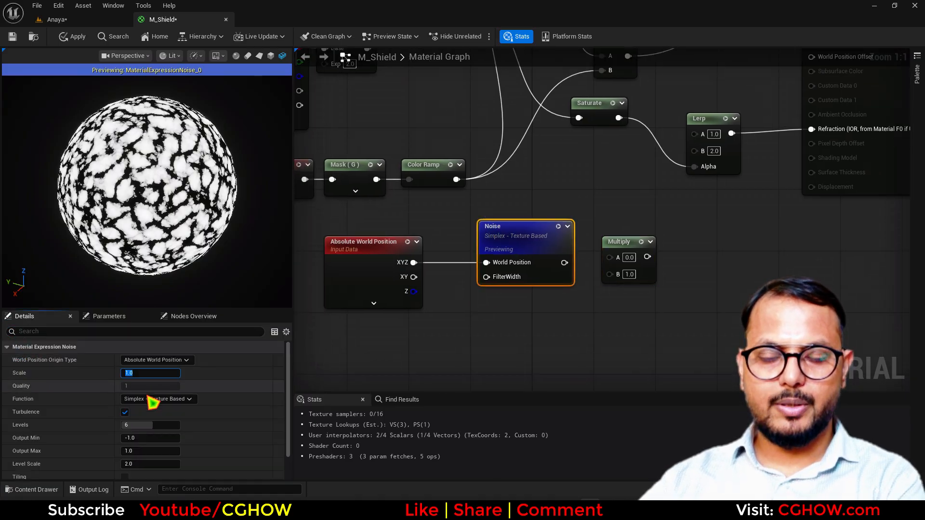
{"action": "left_click", "coordinate": [124, 412]}
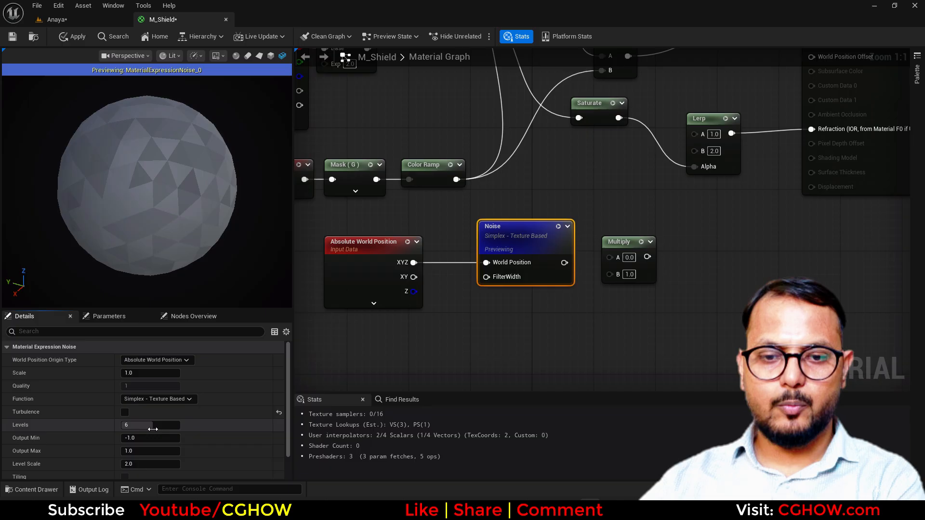
{"action": "left_click", "coordinate": [151, 425]}
{"action": "type", "text": "2"}
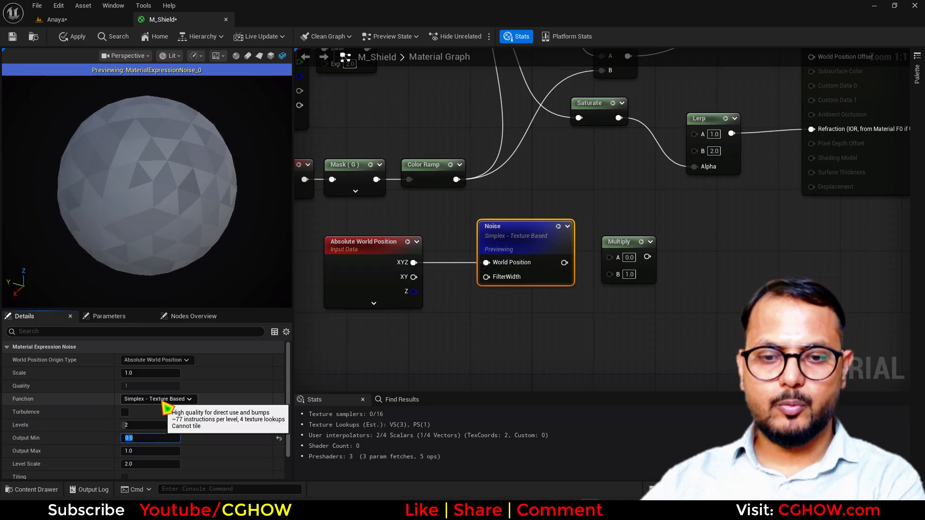
{"action": "left_click", "coordinate": [133, 399]}
{"action": "type", "text": "ver"}
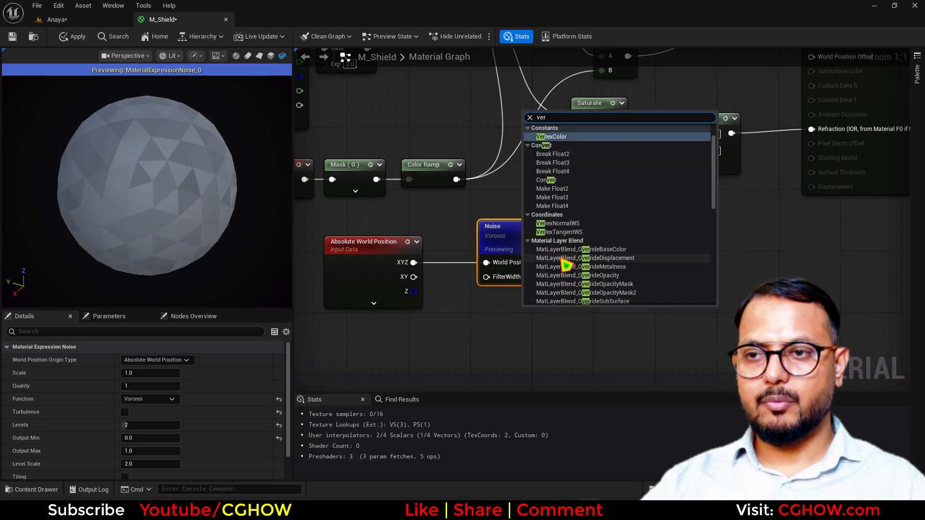
Step: Multiply the noise by VertexNormalWS and a wpo parameter, and add a ref parameter
{"action": "left_click", "coordinate": [557, 224]}
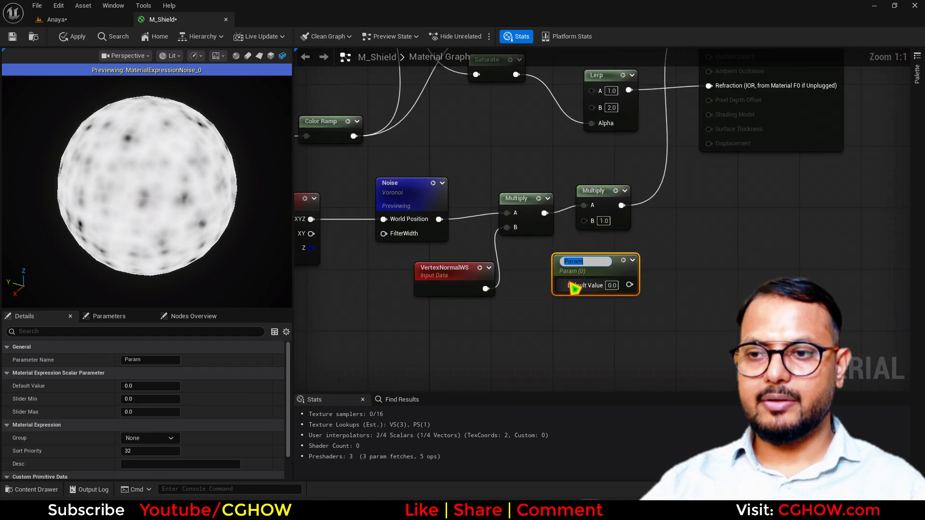
{"action": "type", "text": "dis"}
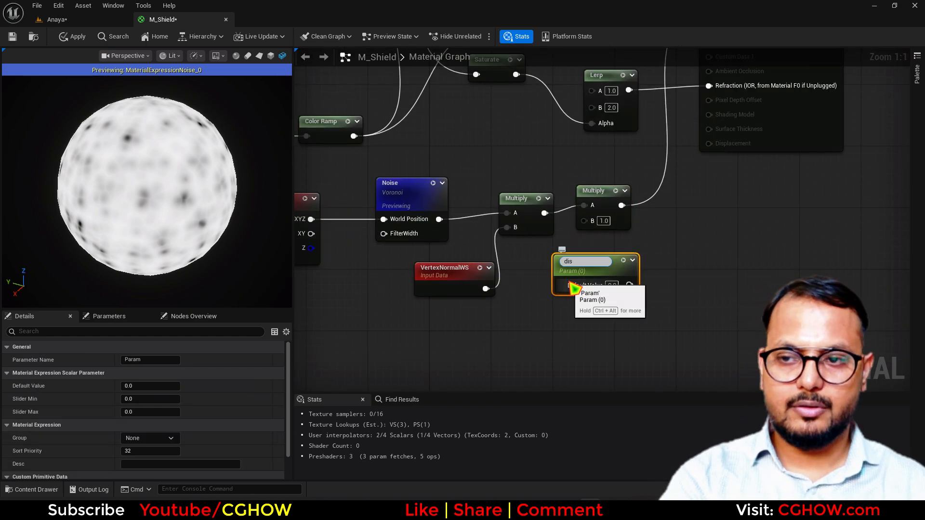
{"action": "type", "text": "wpo"}
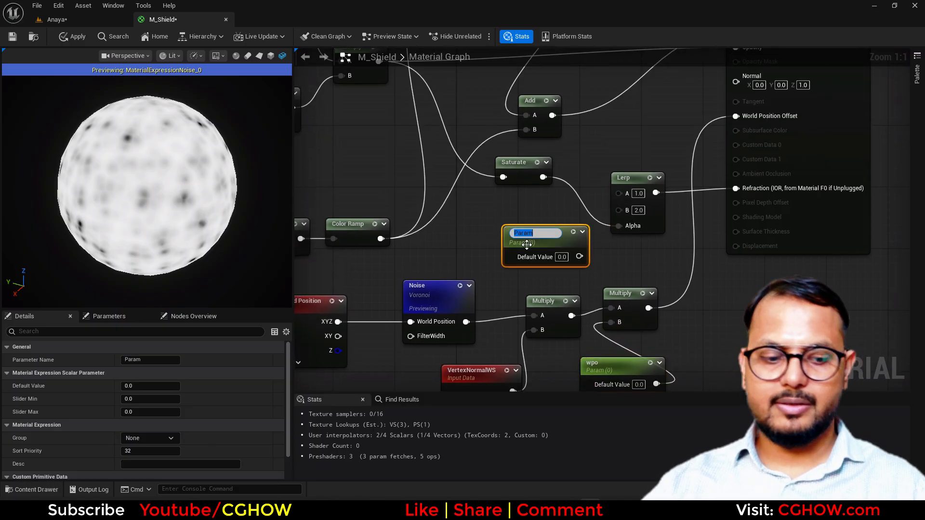
{"action": "type", "text": "ref"}
{"action": "type", "text": "tim"}
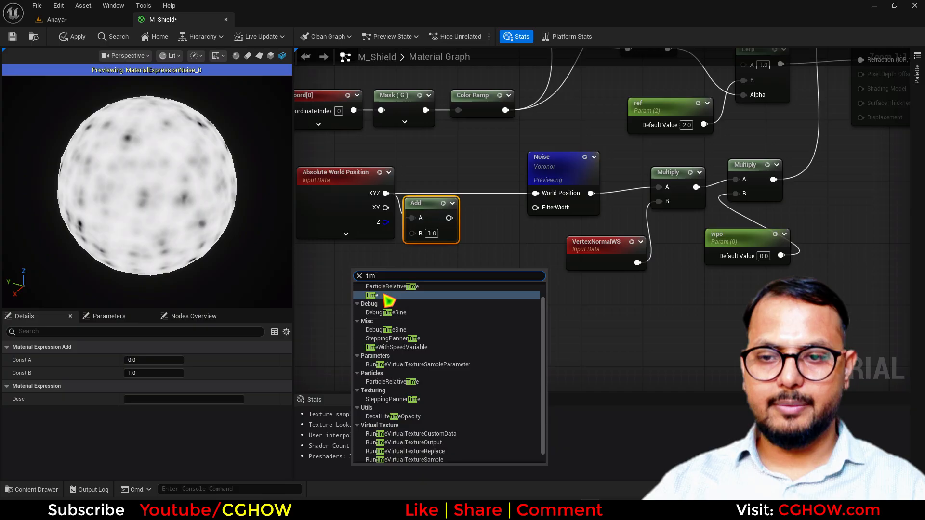
Step: Scroll the noise with Time, speed and tile parameters, then apply the changes
{"action": "left_click", "coordinate": [371, 295]}
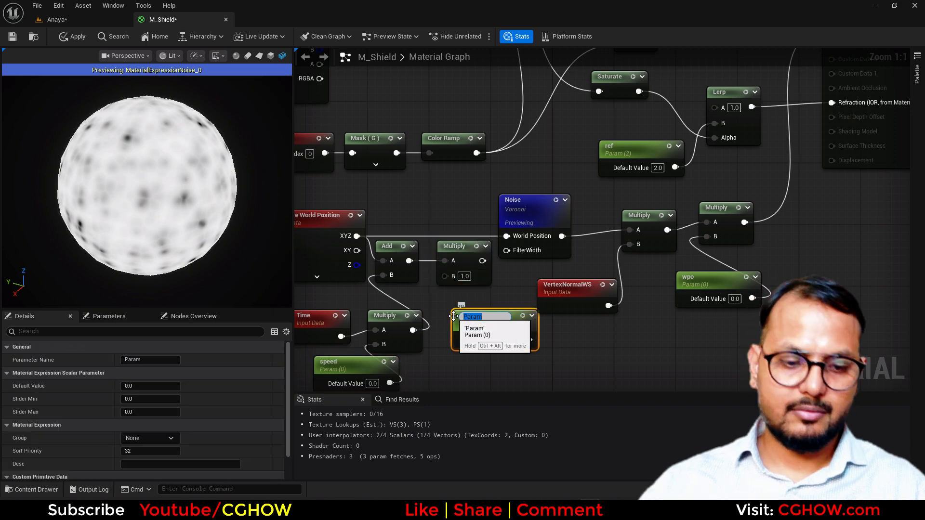
{"action": "type", "text": "tile"}
{"action": "left_click", "coordinate": [151, 386]}
{"action": "type", "text": "1"}
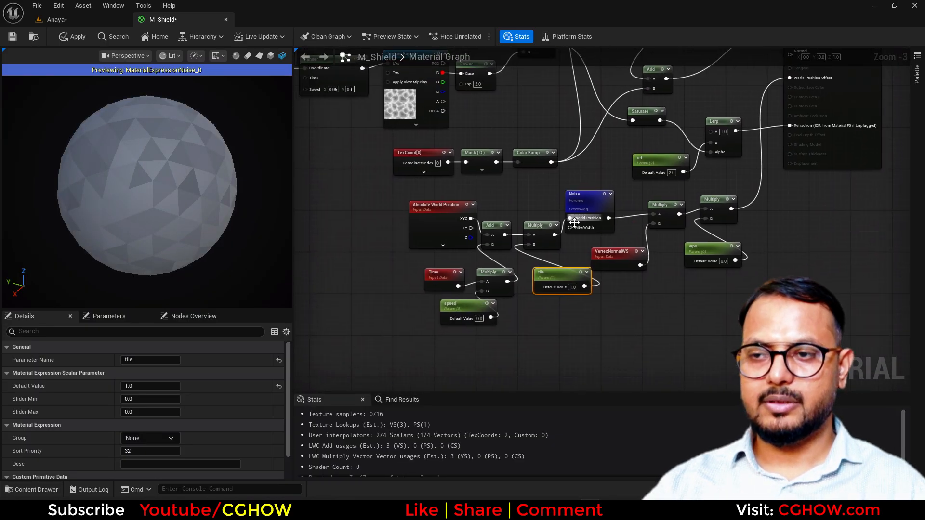
{"action": "left_click", "coordinate": [72, 36]}
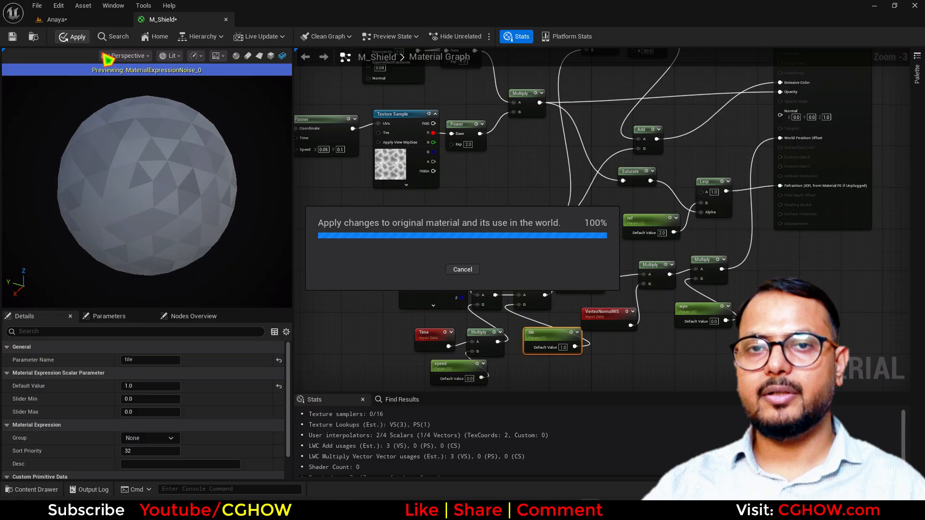
{"action": "mouse_move", "coordinate": [251, 86]}
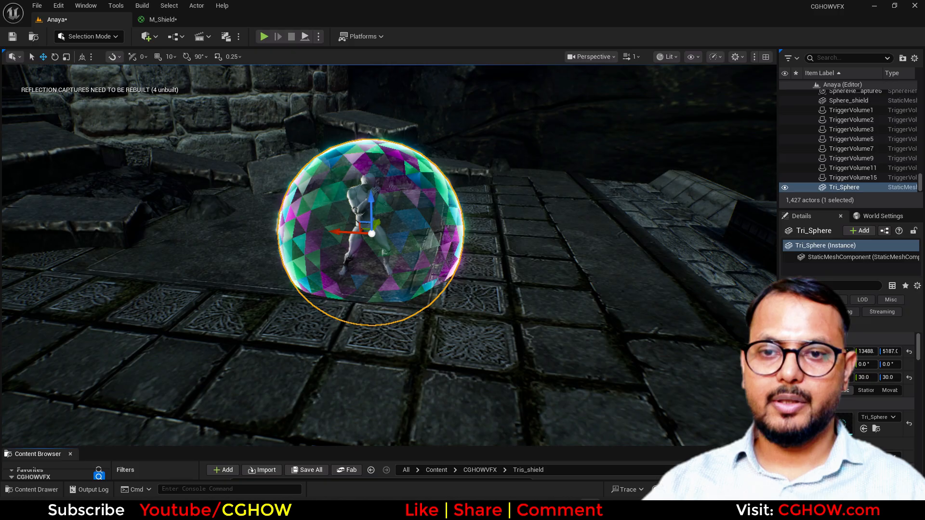
Step: Open M_Shield_Inst from the Tris_shield folder in the Content Browser
{"action": "left_click", "coordinate": [32, 454]}
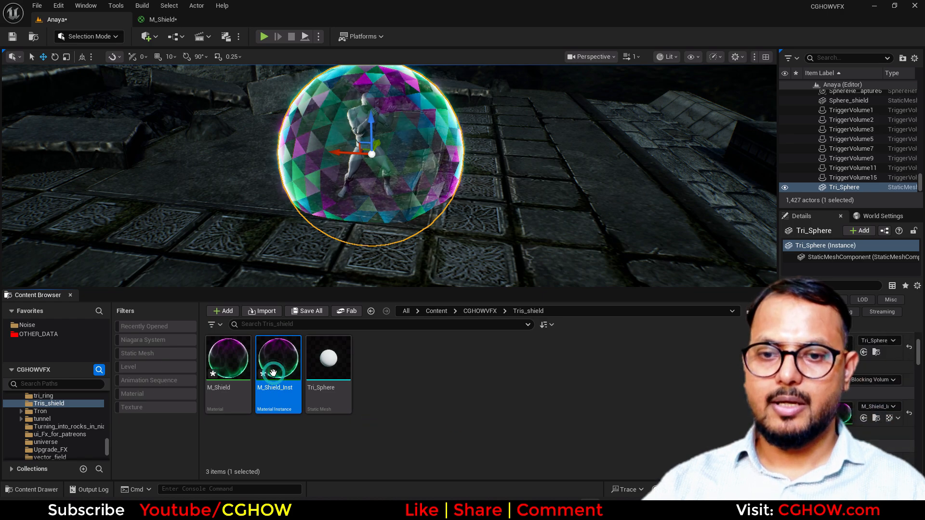
{"action": "double_click", "coordinate": [278, 358]}
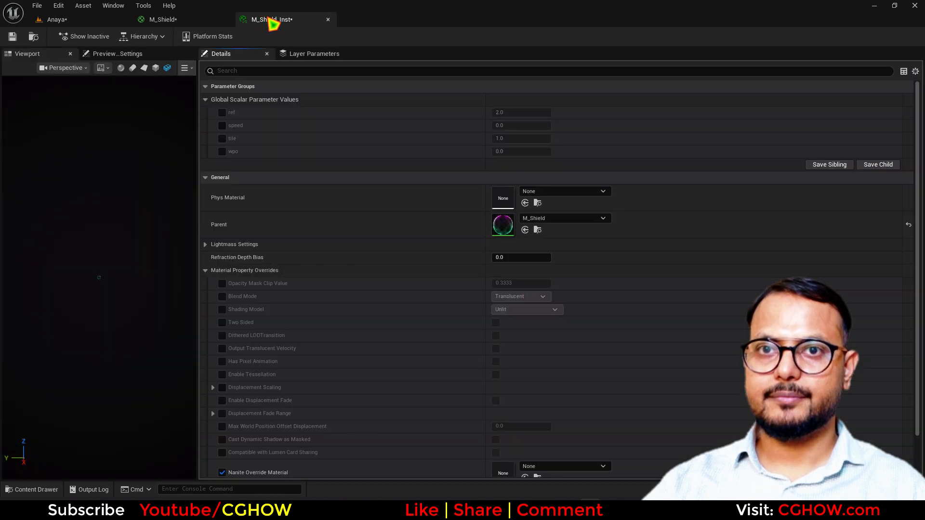